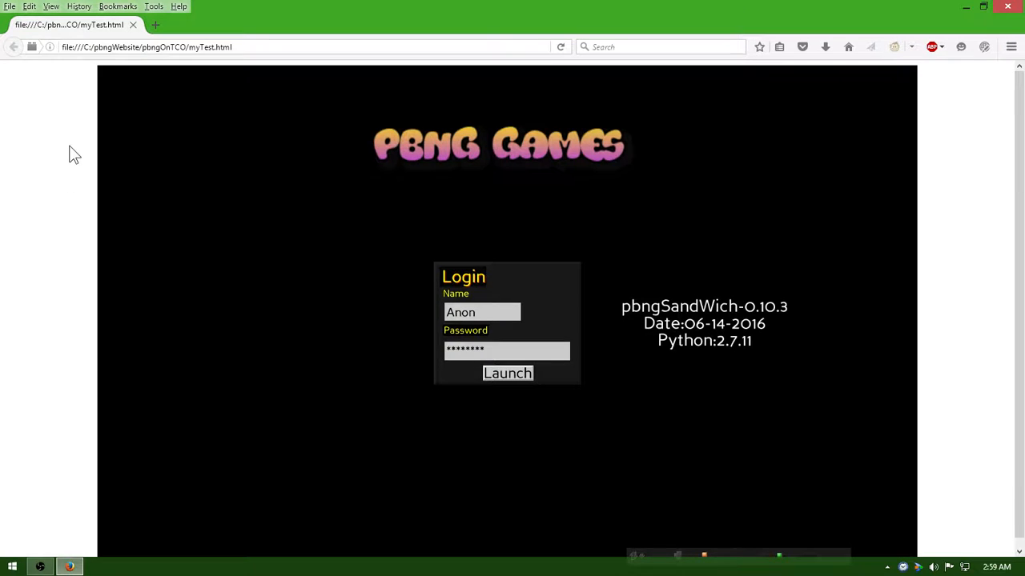
mouse_move(292, 326)
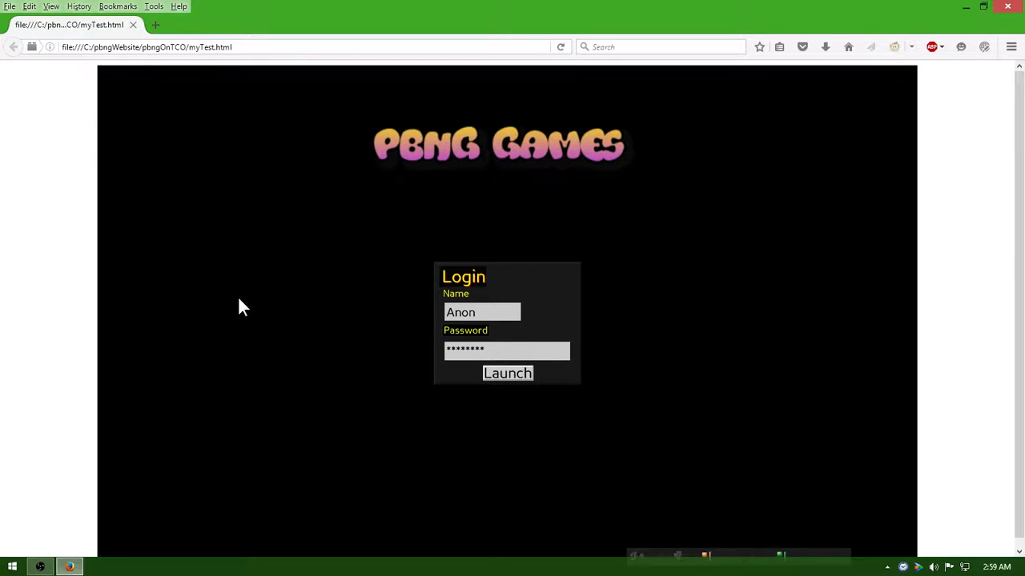
mouse_move(269, 270)
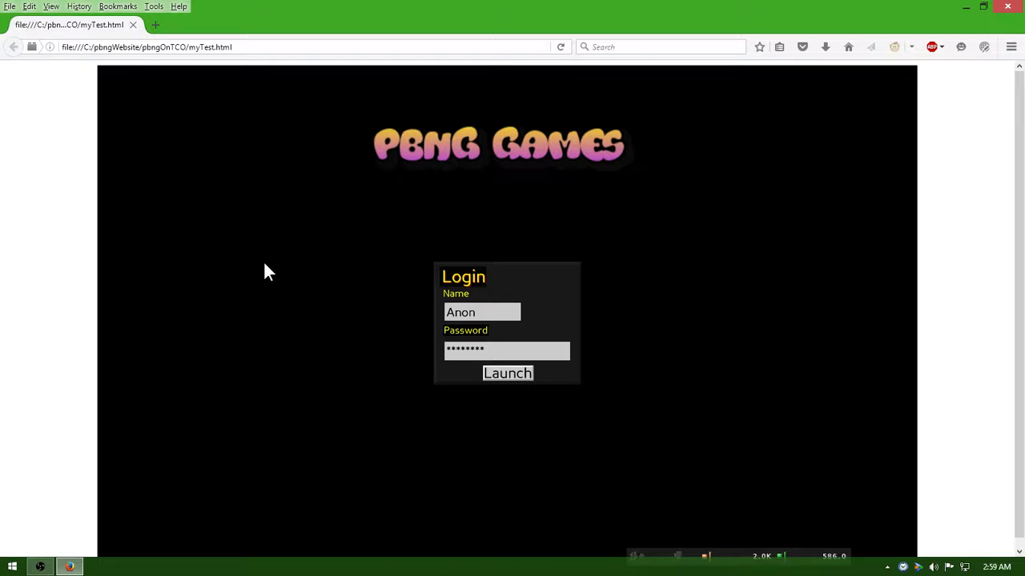
mouse_move(534, 265)
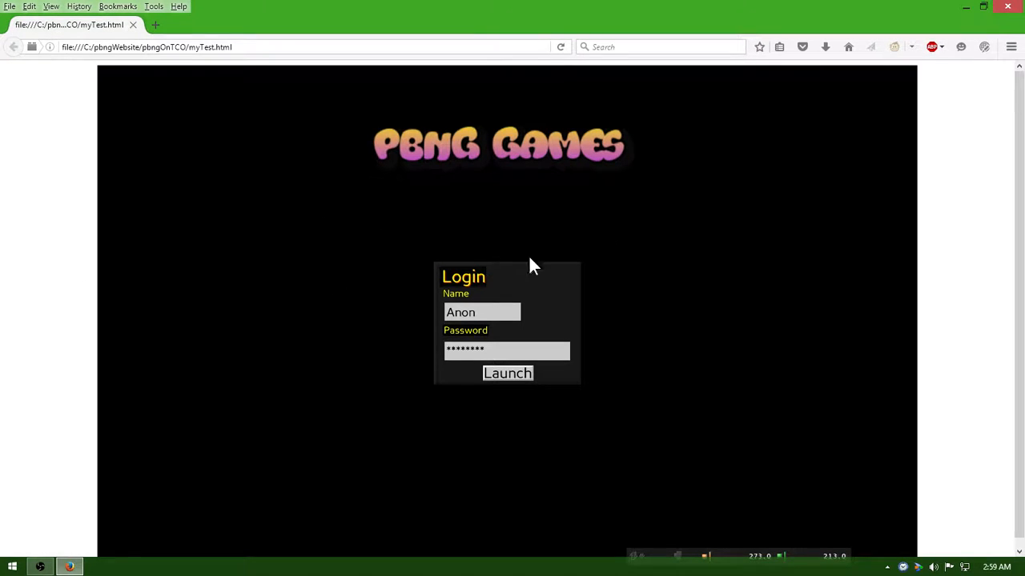
mouse_move(461, 280)
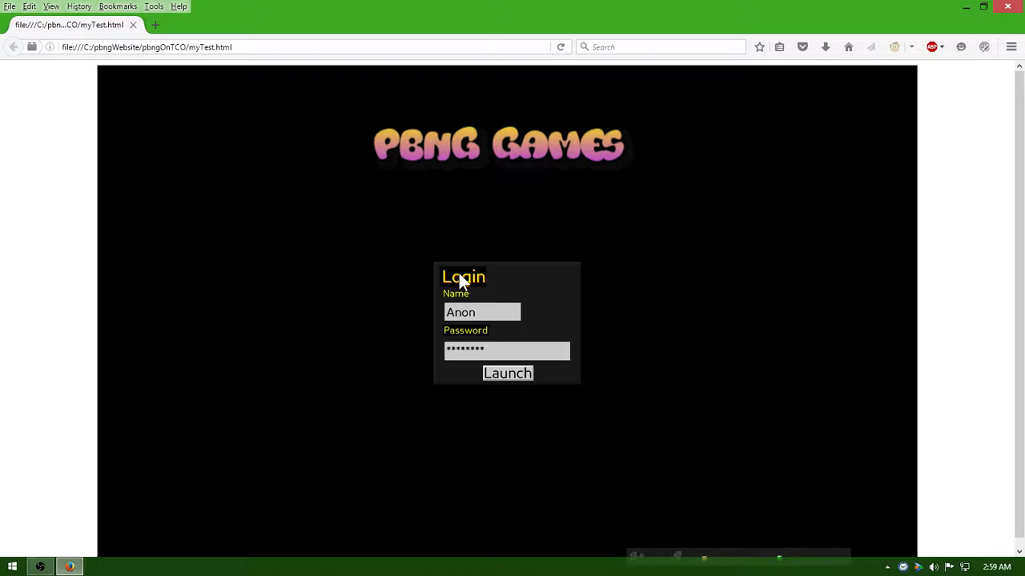
mouse_move(265, 211)
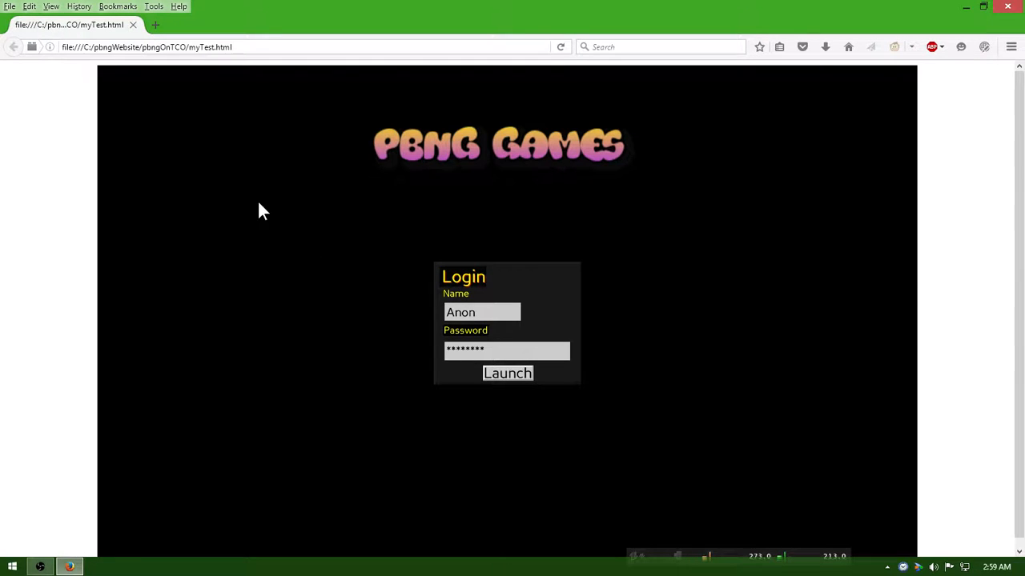
mouse_move(88, 335)
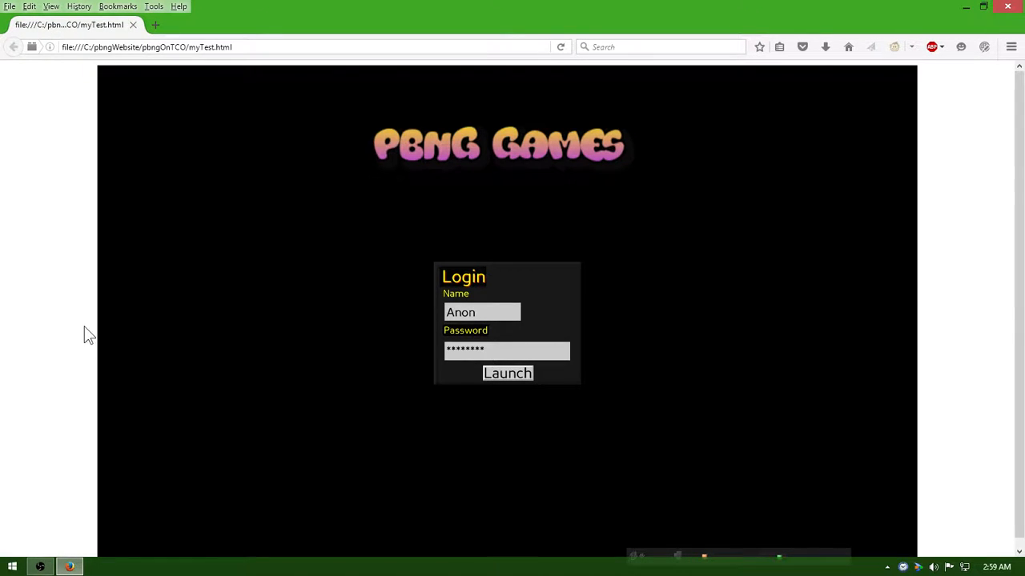
mouse_move(109, 392)
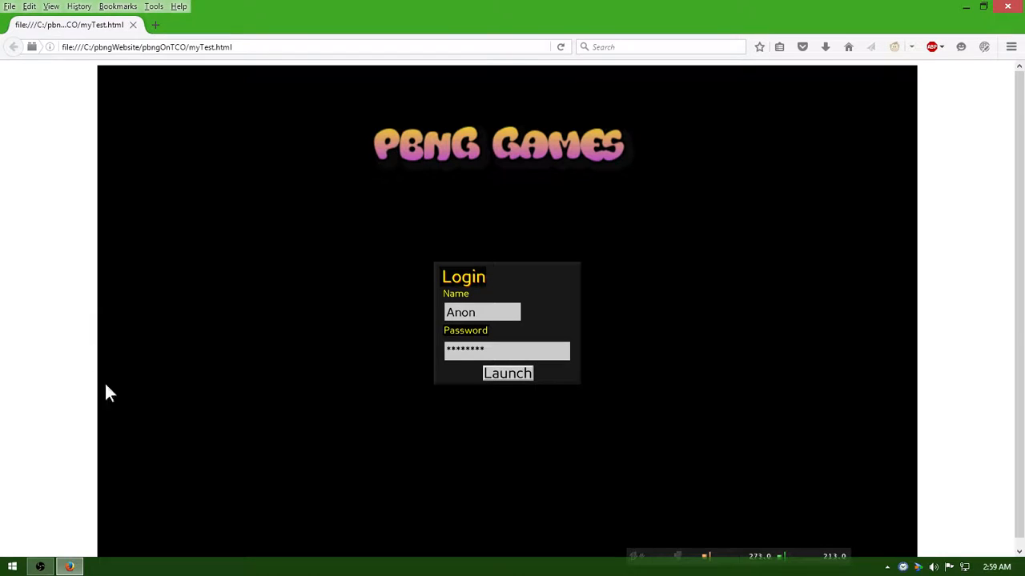
mouse_move(504, 323)
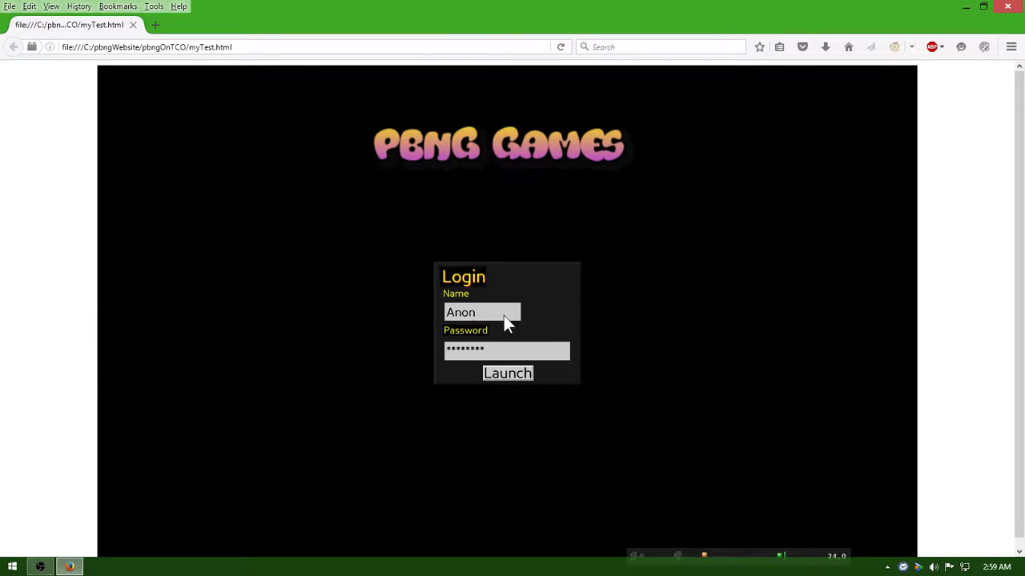
mouse_move(514, 368)
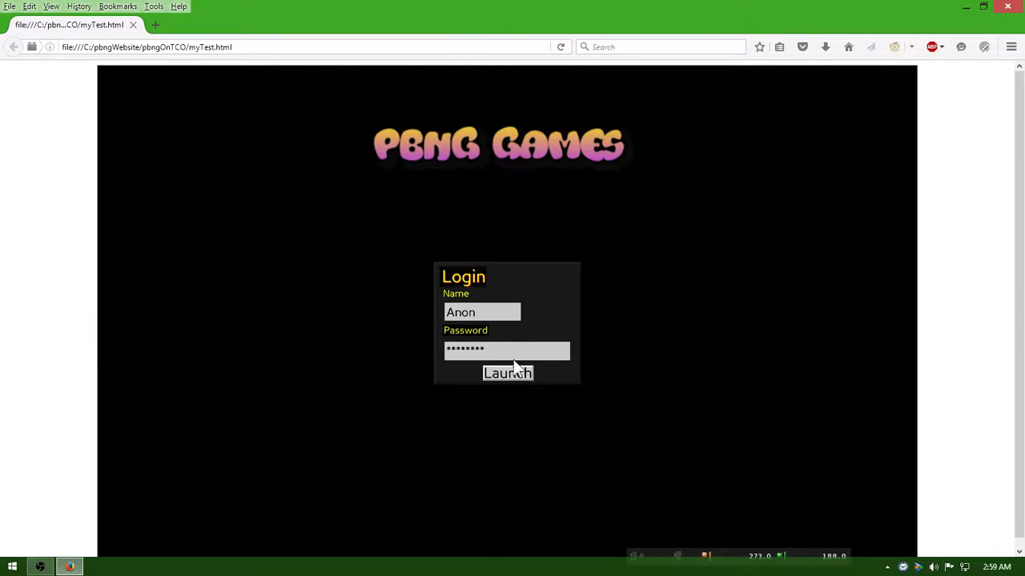
mouse_move(504, 389)
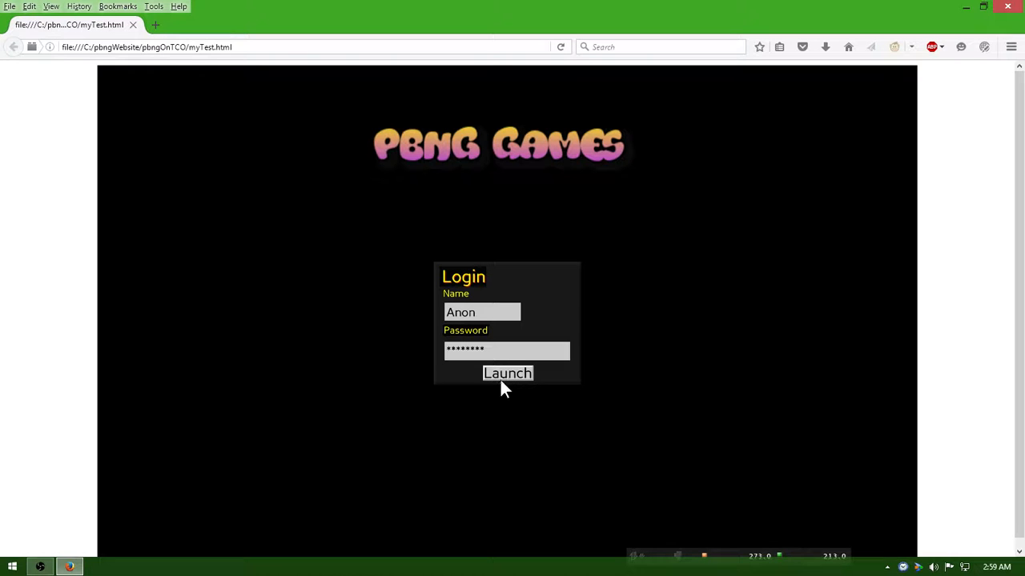
mouse_move(317, 278)
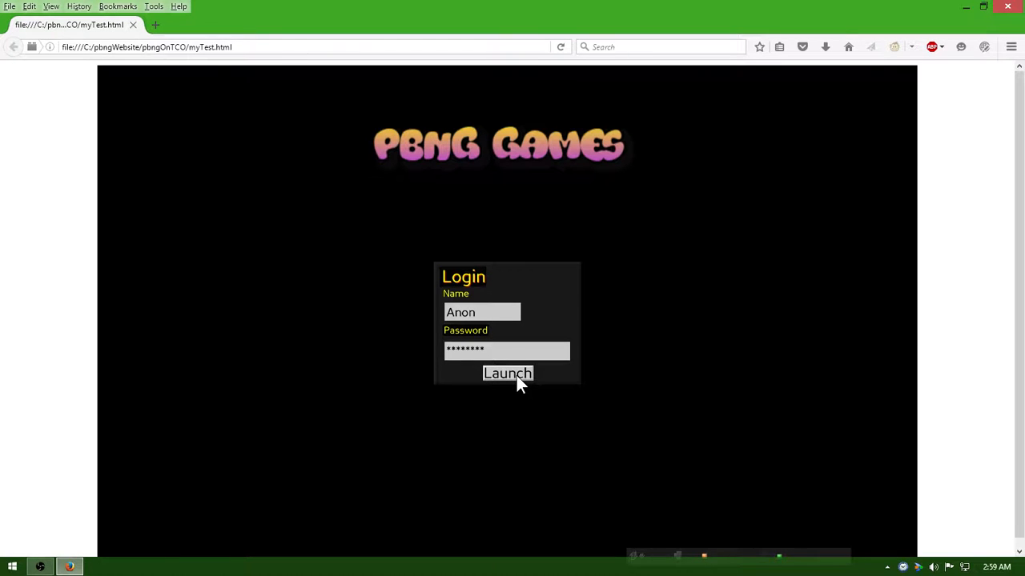
mouse_move(456, 334)
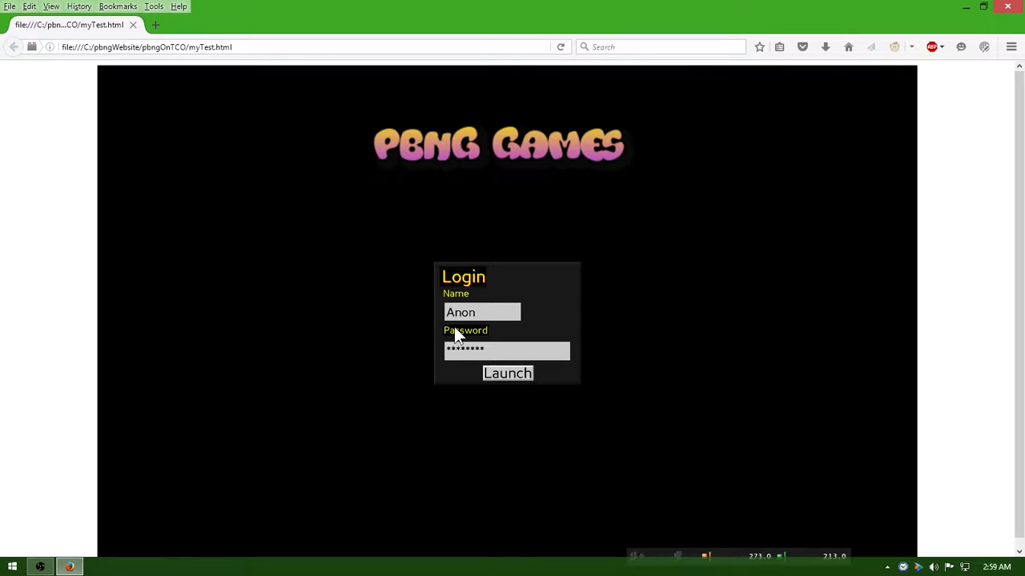
mouse_move(361, 335)
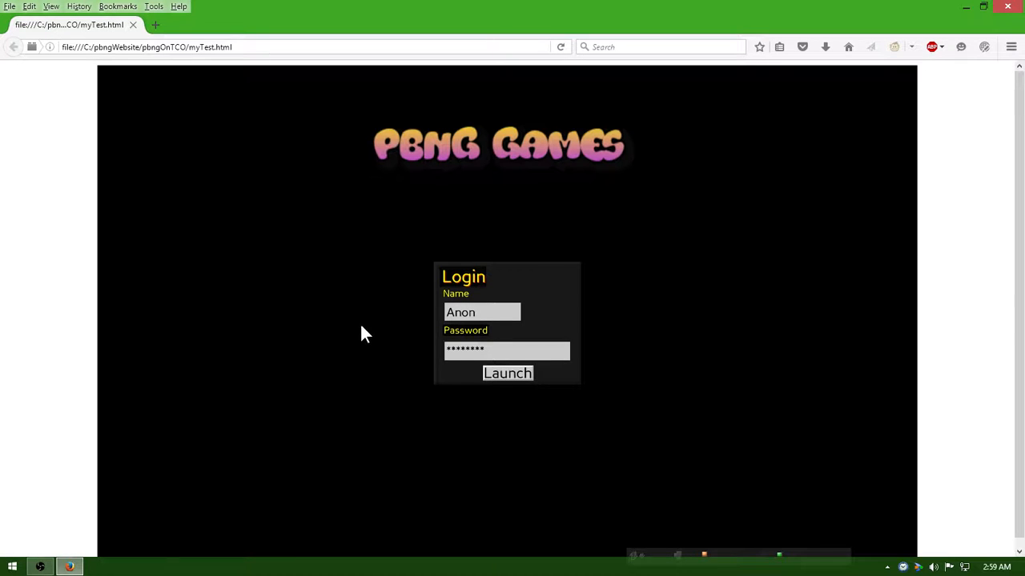
mouse_move(339, 360)
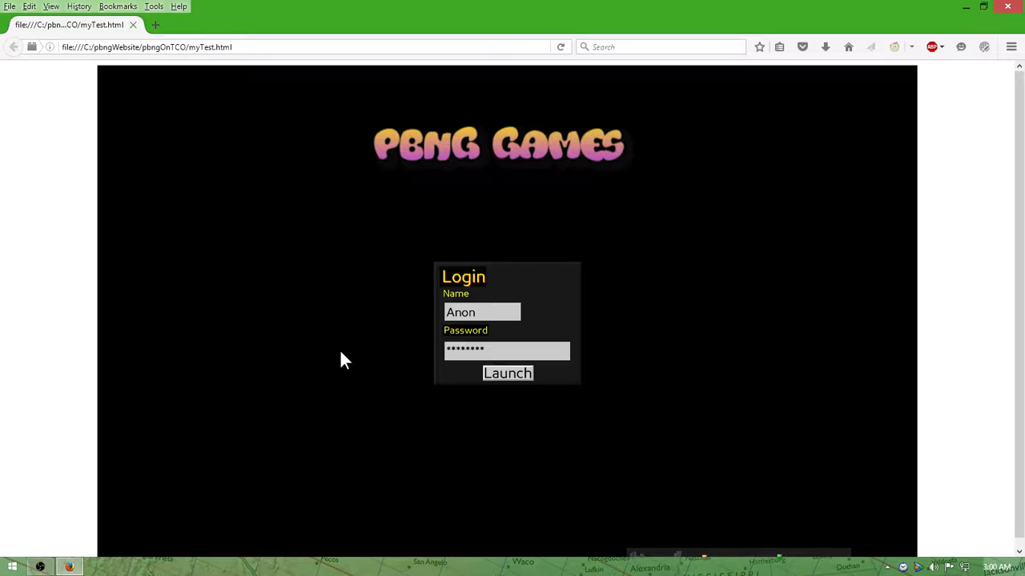
mouse_move(228, 192)
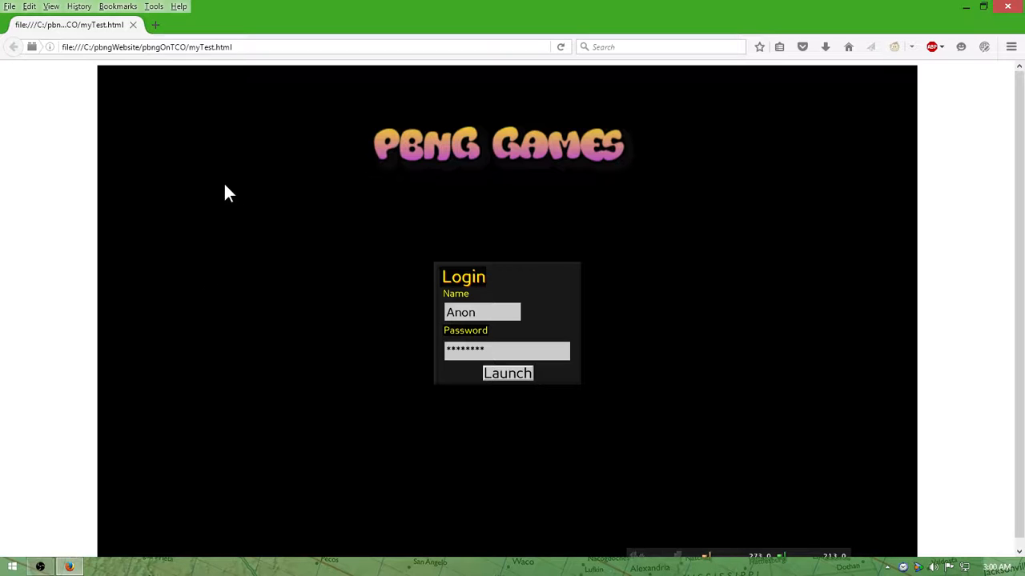
mouse_move(125, 161)
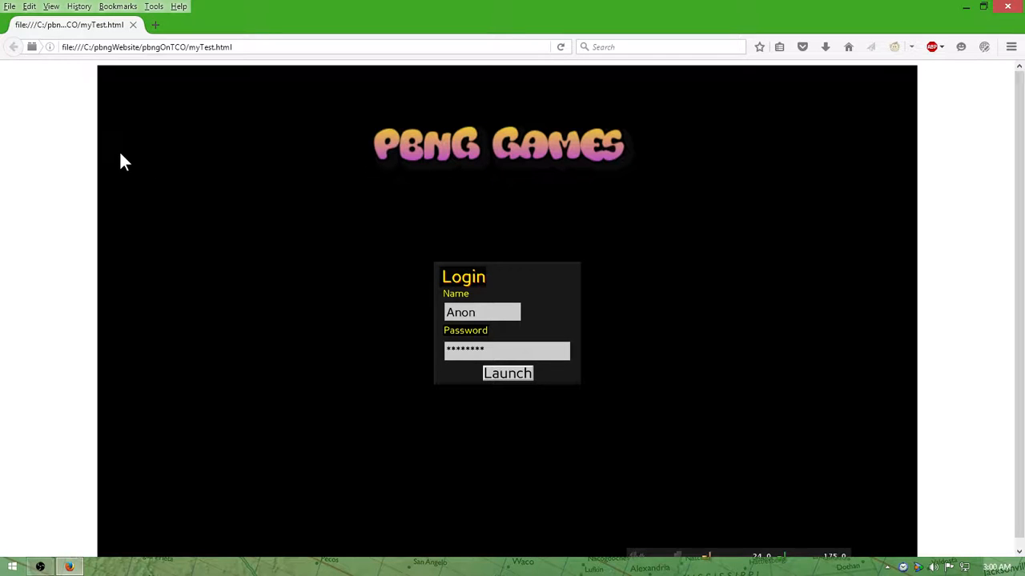
mouse_move(513, 330)
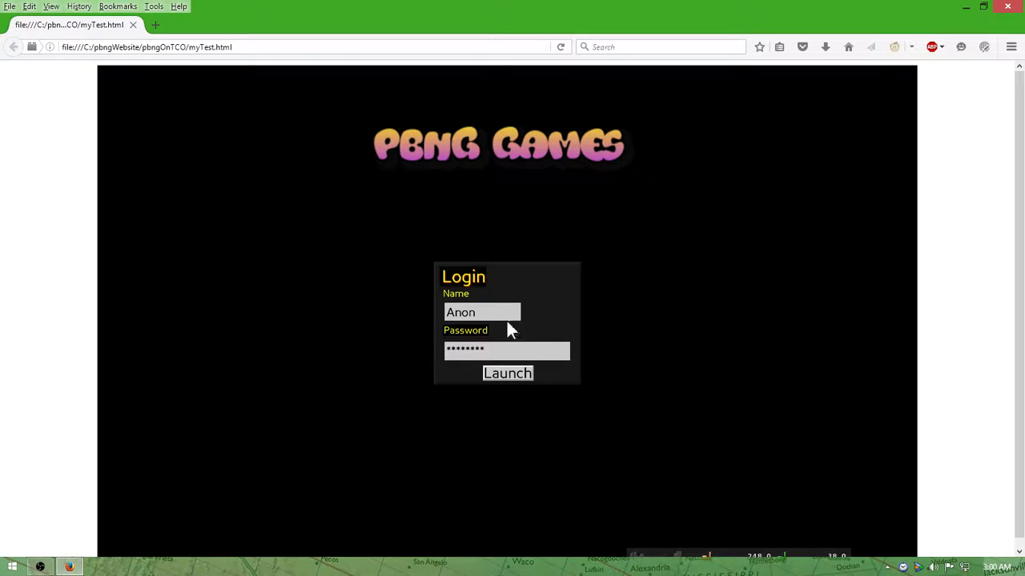
Attempt the game login as Anon and return to see the 'username does not exist' error.
left_click(506, 373)
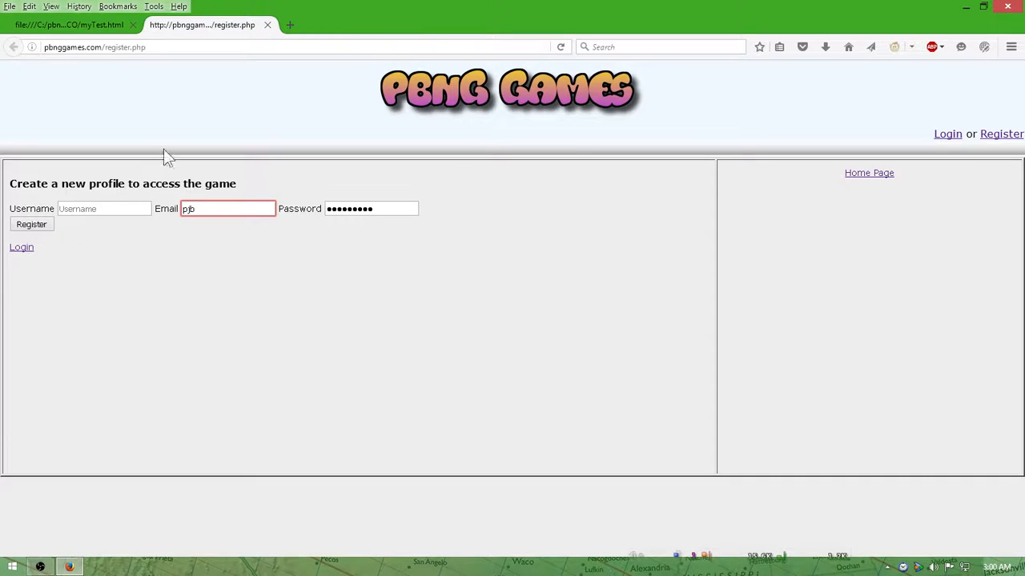
left_click(67, 25)
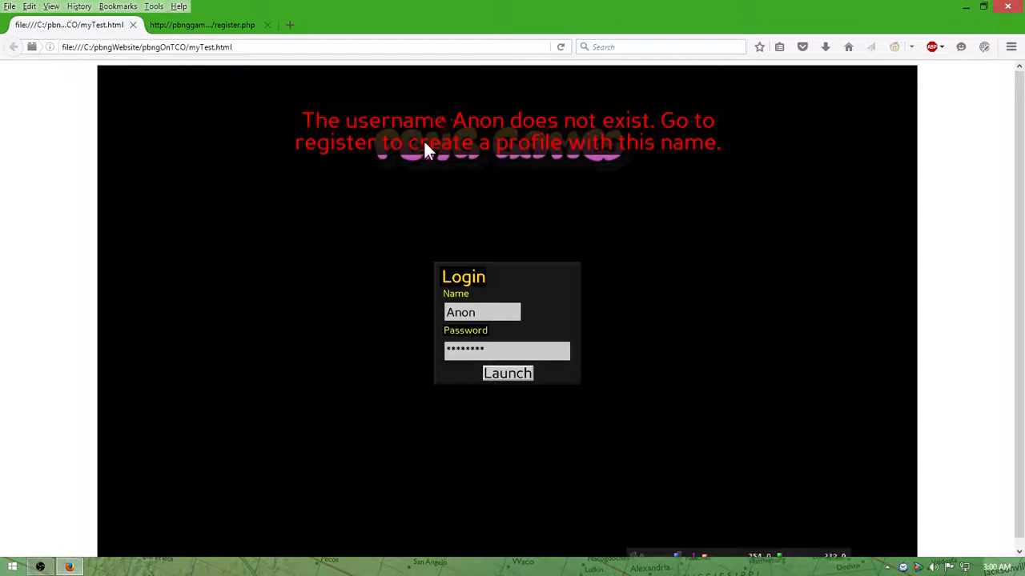
mouse_move(680, 210)
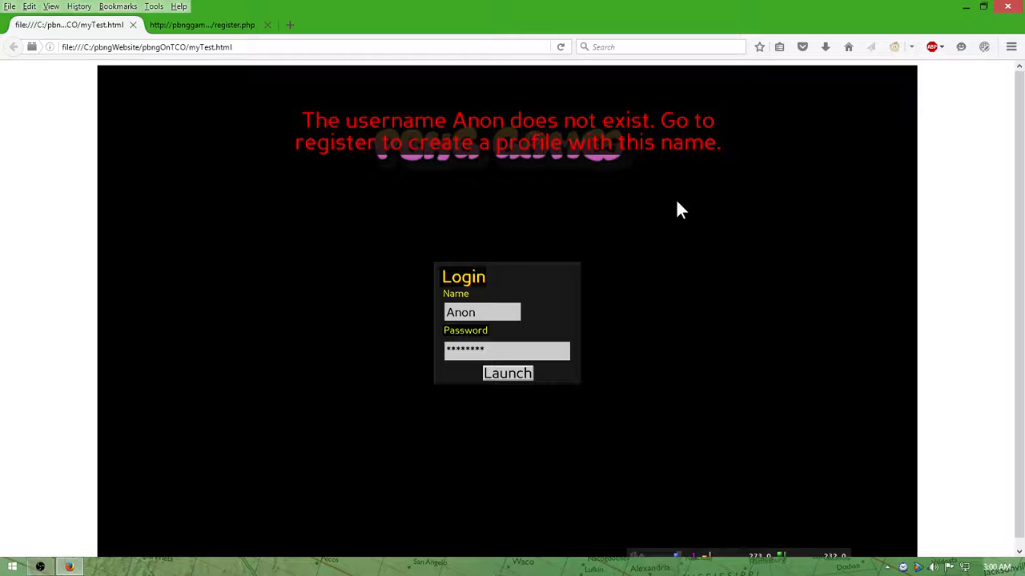
mouse_move(686, 206)
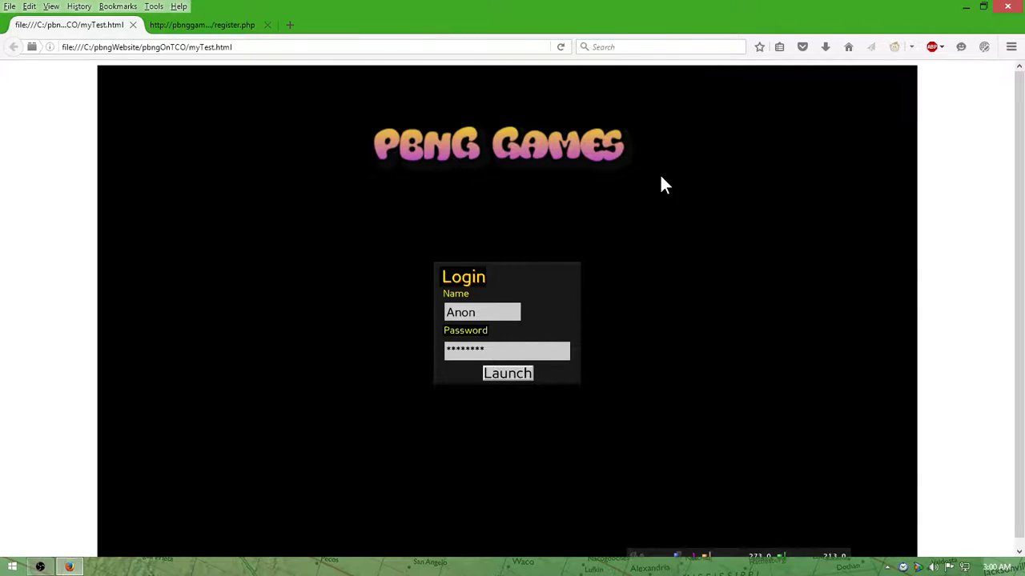
mouse_move(230, 304)
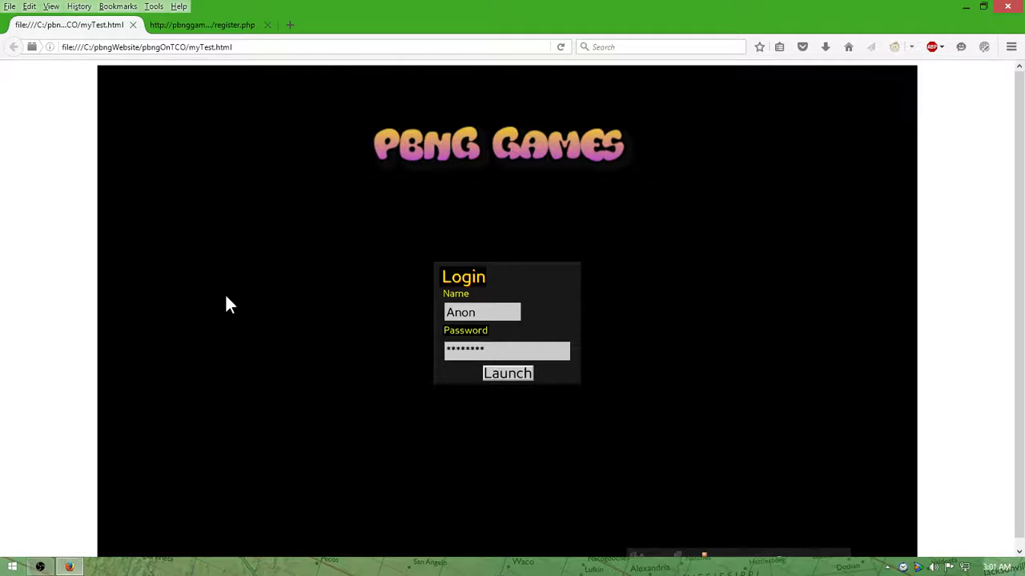
mouse_move(202, 26)
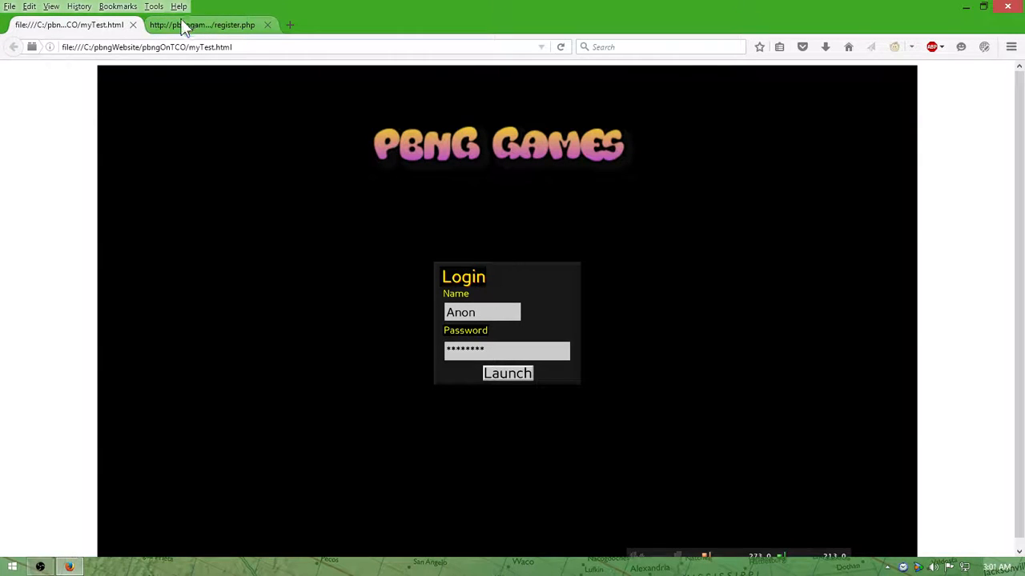
left_click(201, 25)
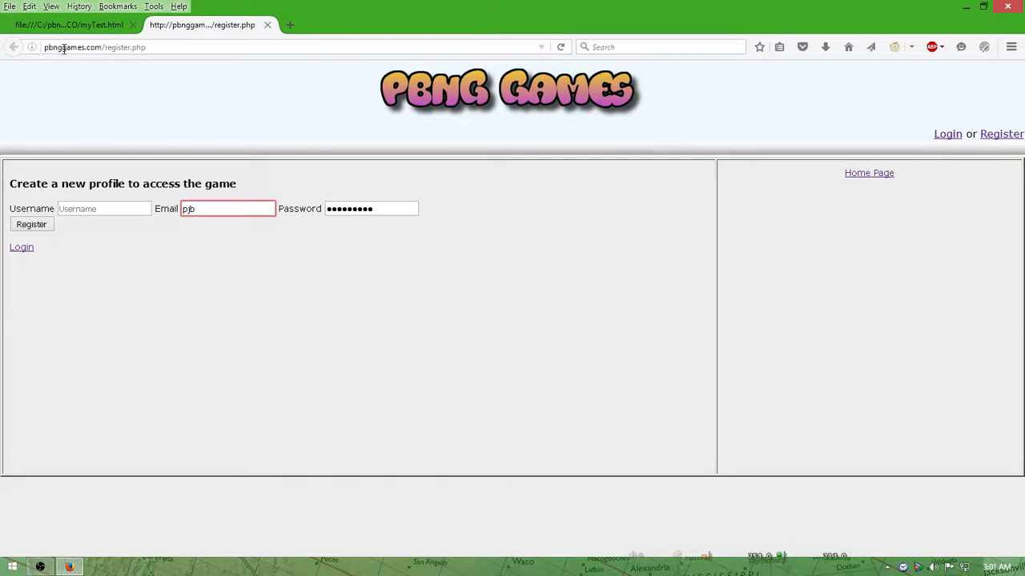
mouse_move(79, 136)
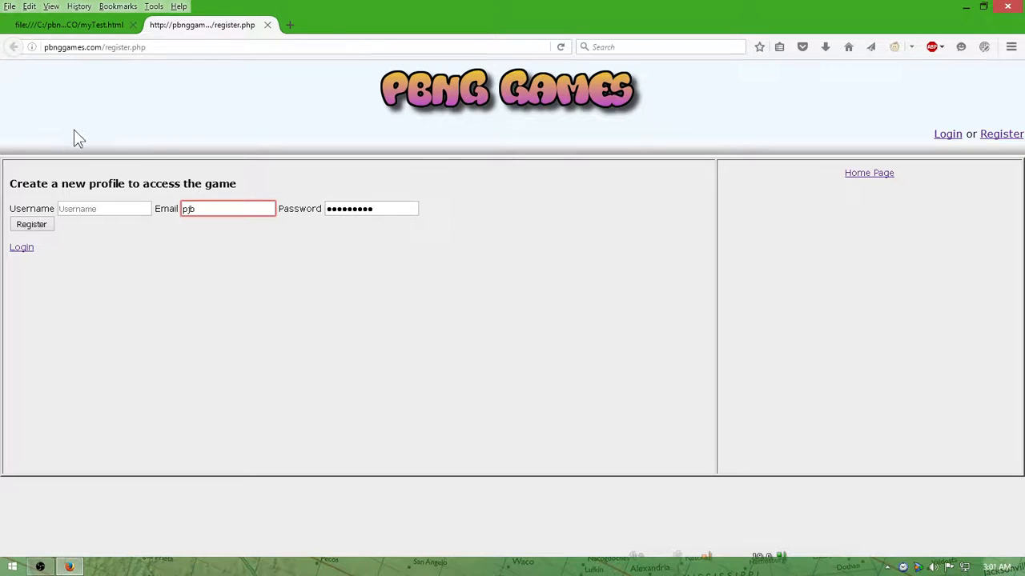
left_click(104, 208)
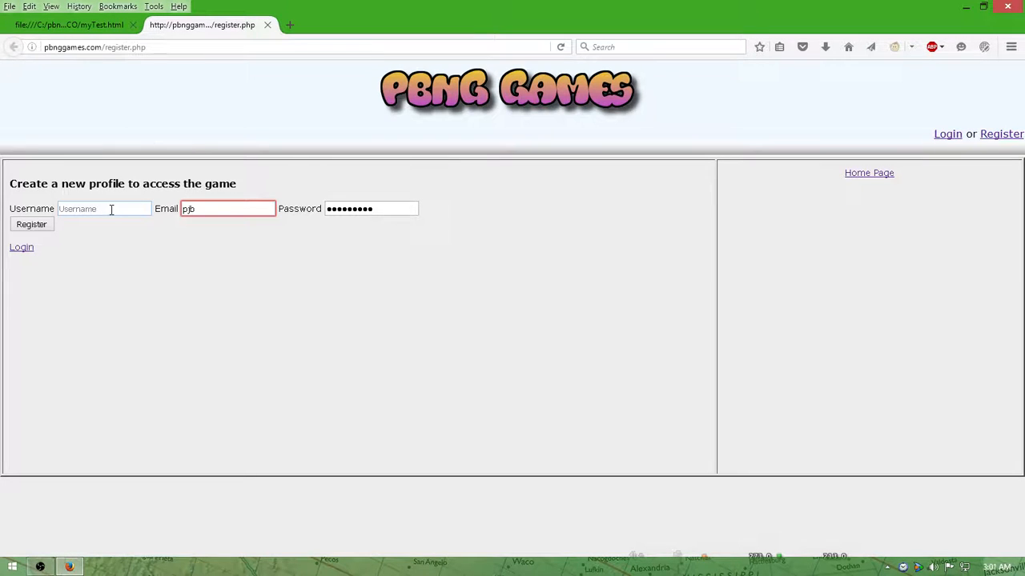
mouse_move(595, 165)
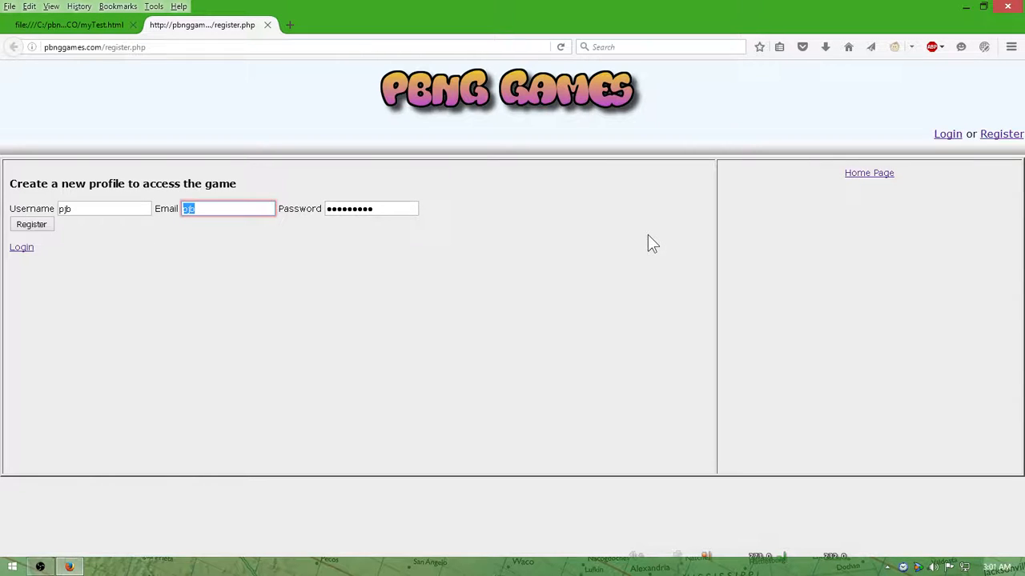
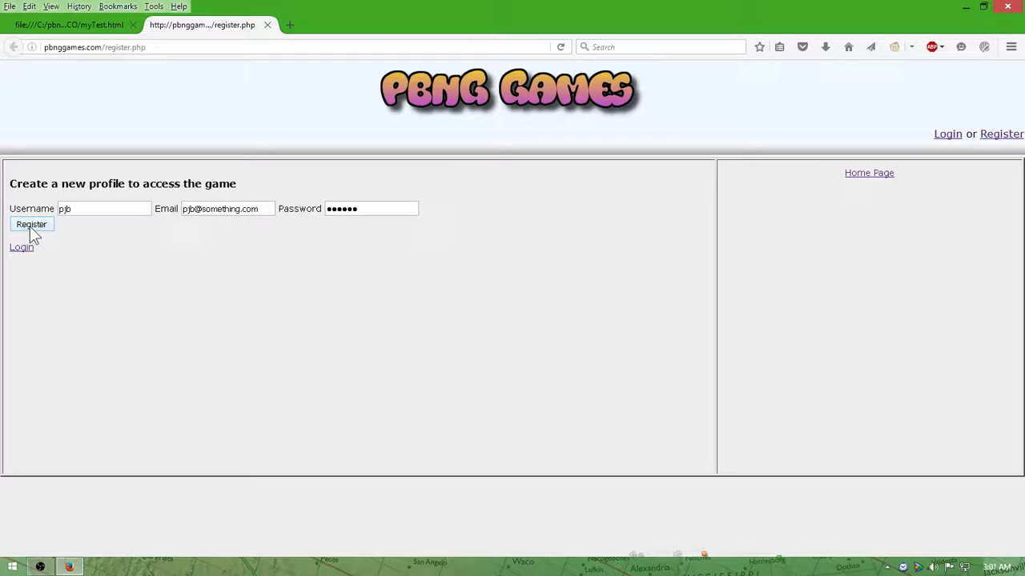
Submit, hit the taken-username error, then refill the form with a new username, the email and a password.
left_click(32, 224)
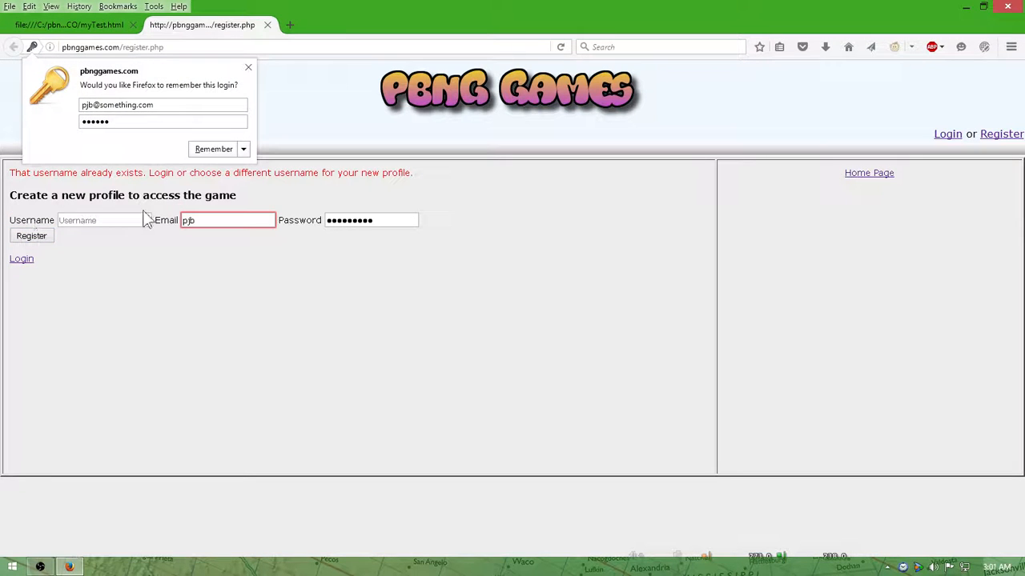
mouse_move(335, 186)
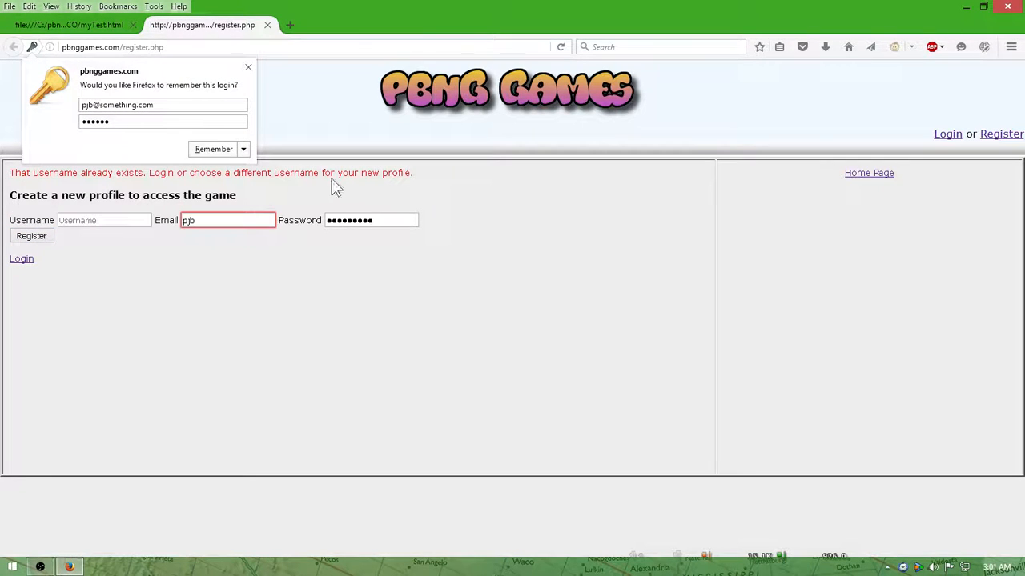
mouse_move(24, 188)
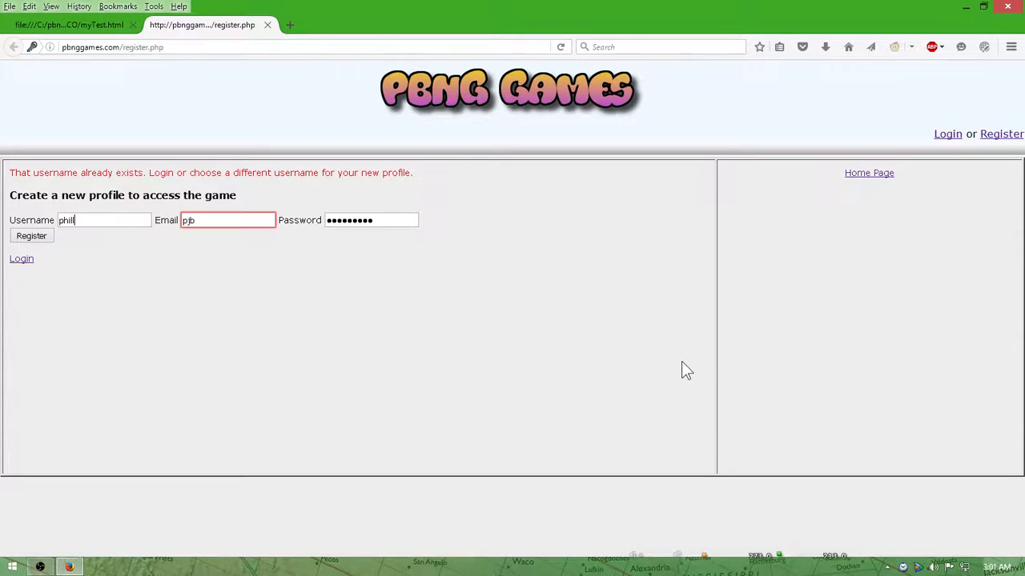
type("ip")
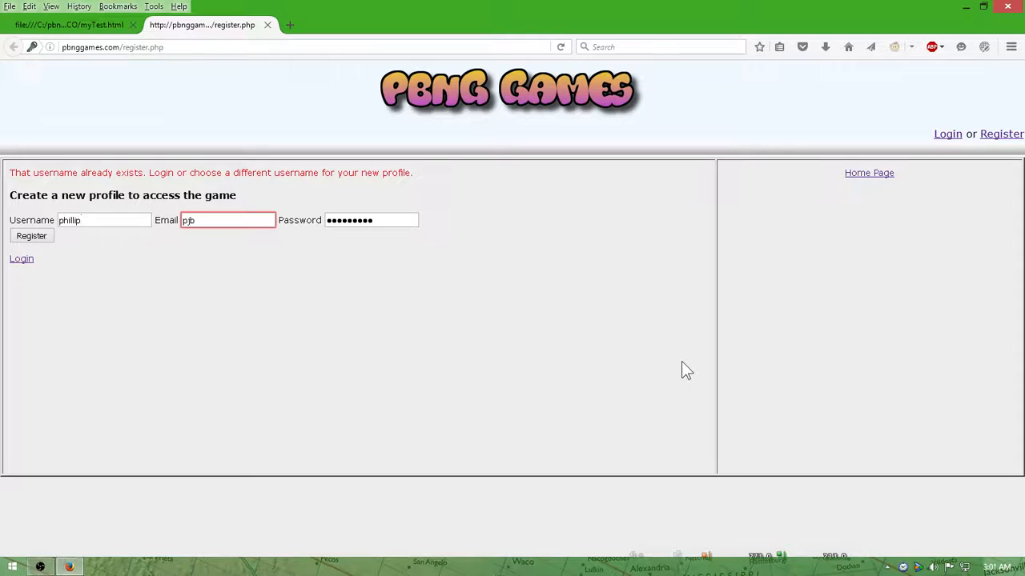
type("B")
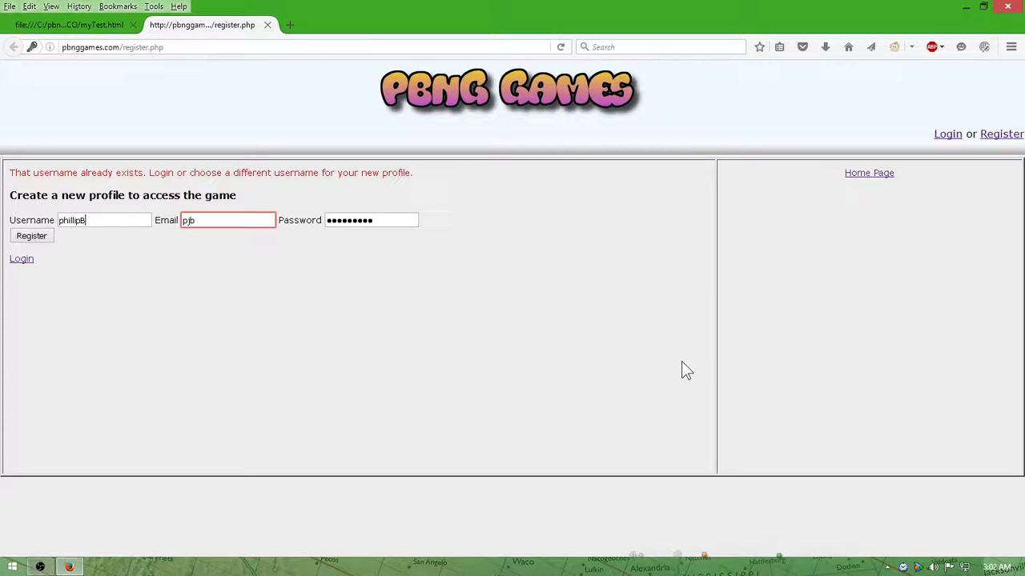
mouse_move(304, 243)
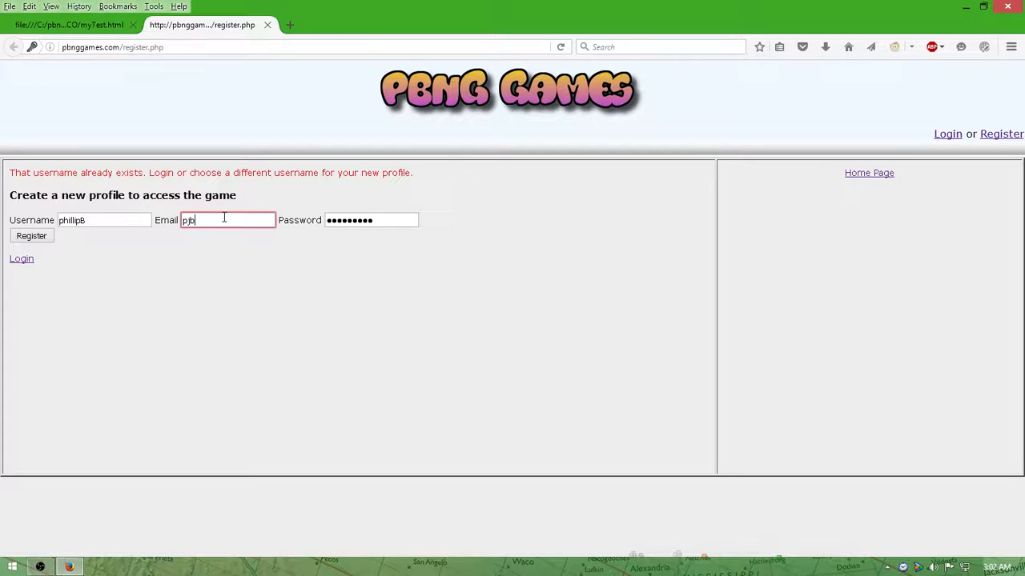
type("@")
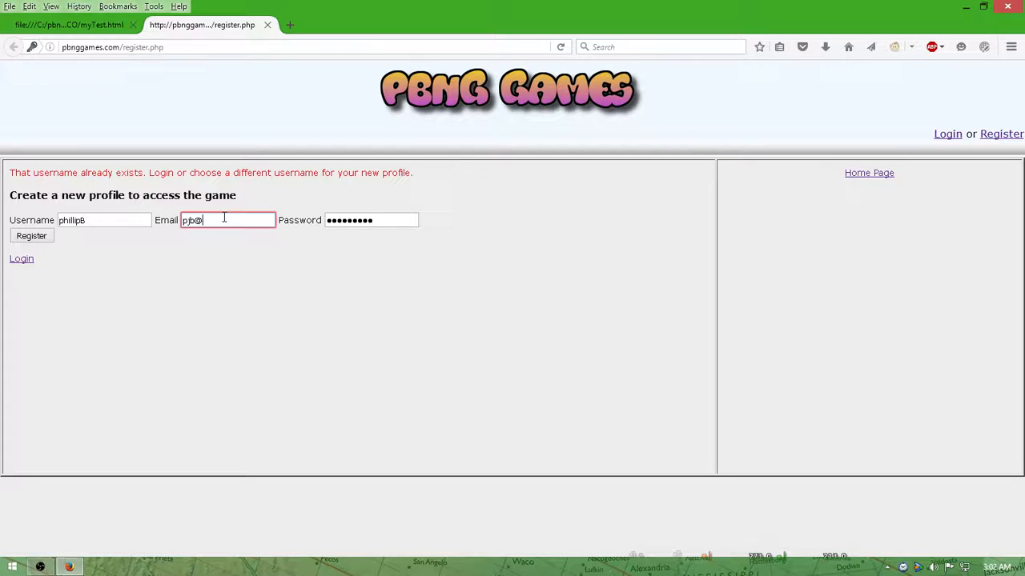
type("somethings")
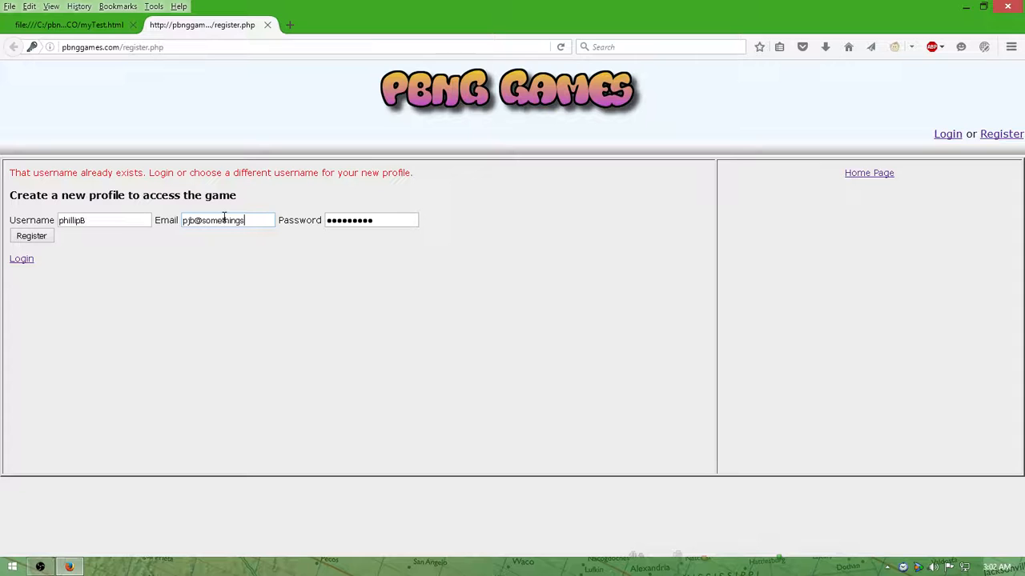
key("Backspace")
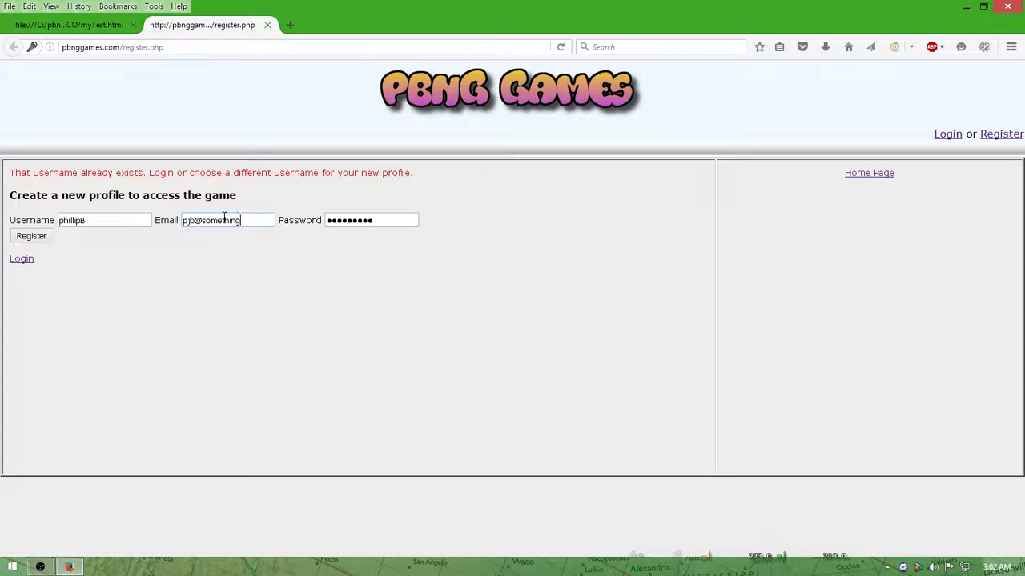
type(".com")
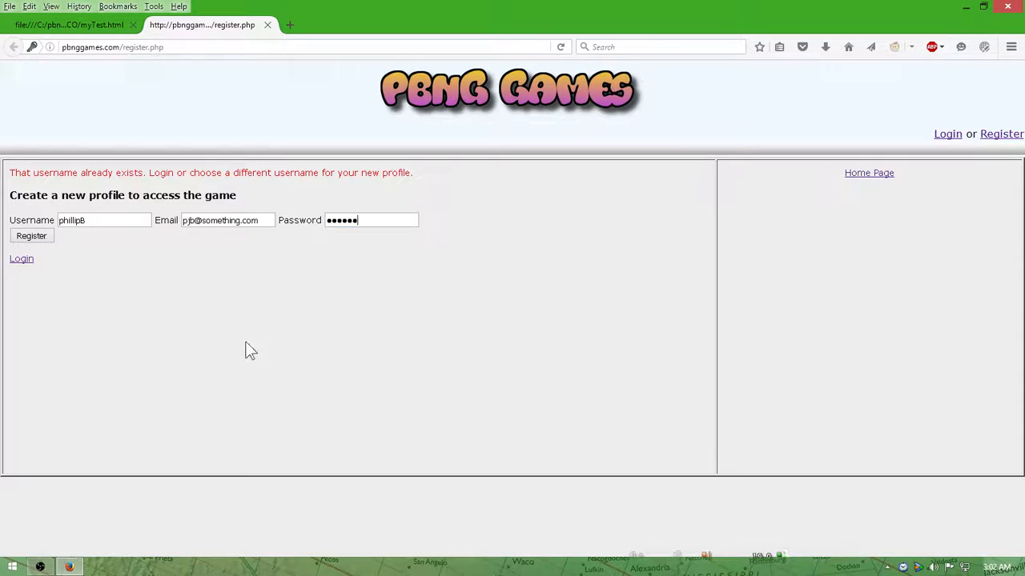
mouse_move(32, 236)
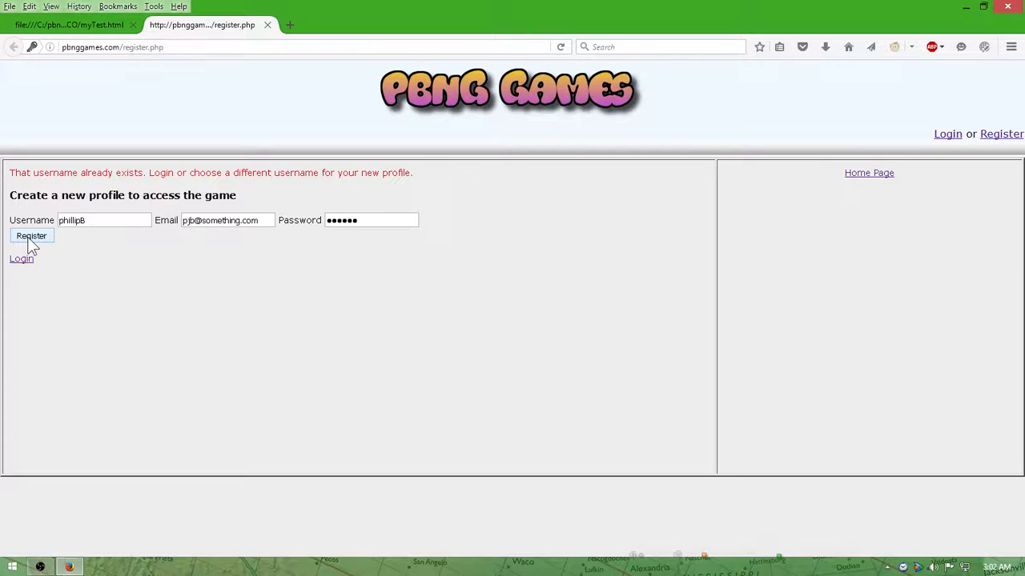
Register the new profile and log in with it on pbnggames.com.
left_click(32, 235)
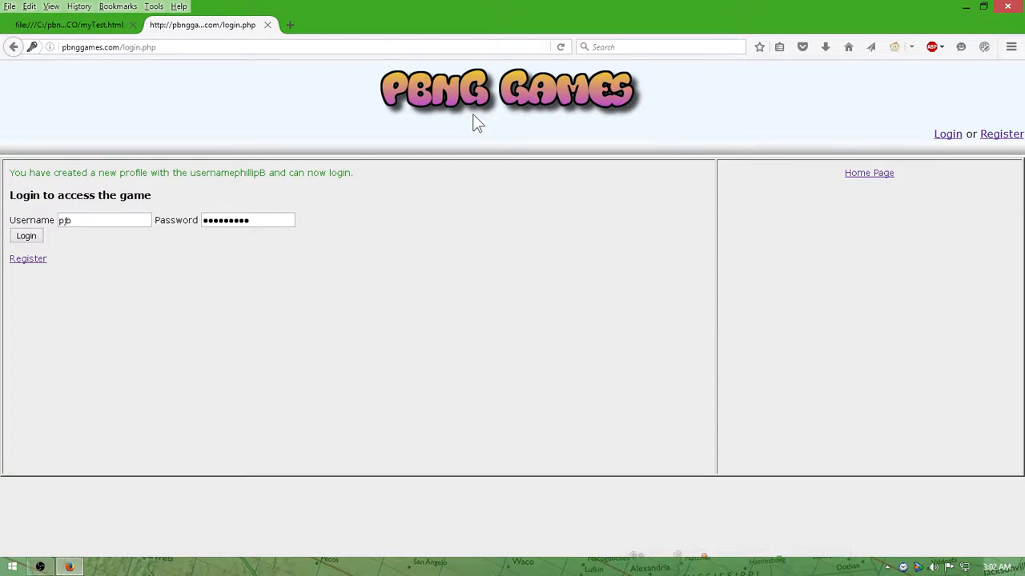
mouse_move(118, 221)
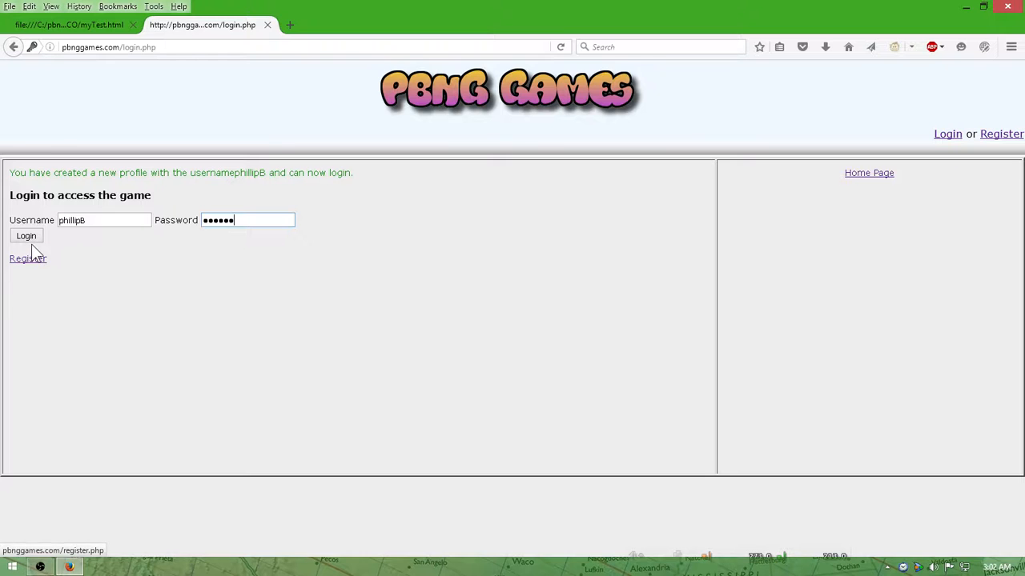
left_click(25, 236)
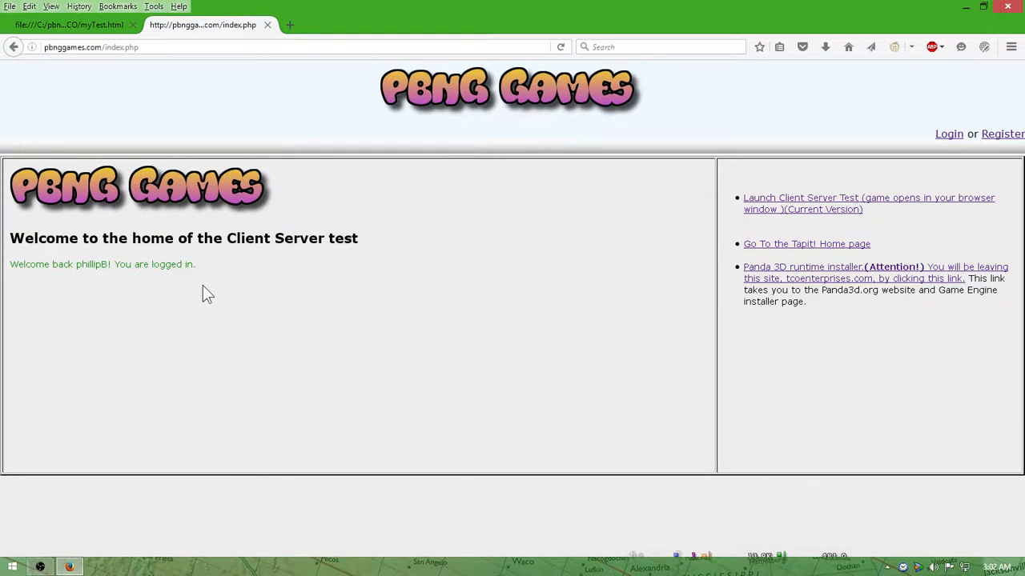
mouse_move(269, 234)
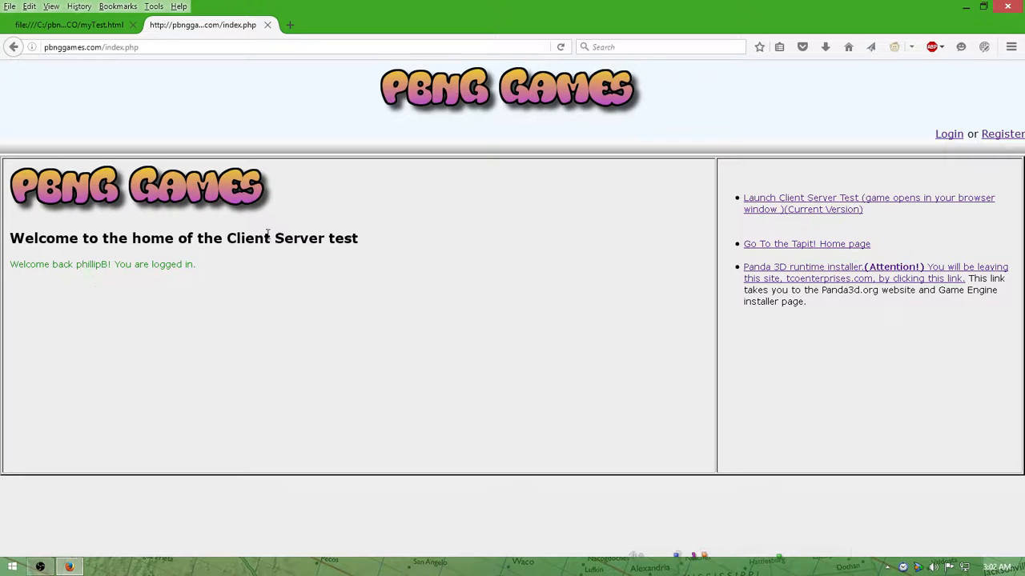
mouse_move(285, 234)
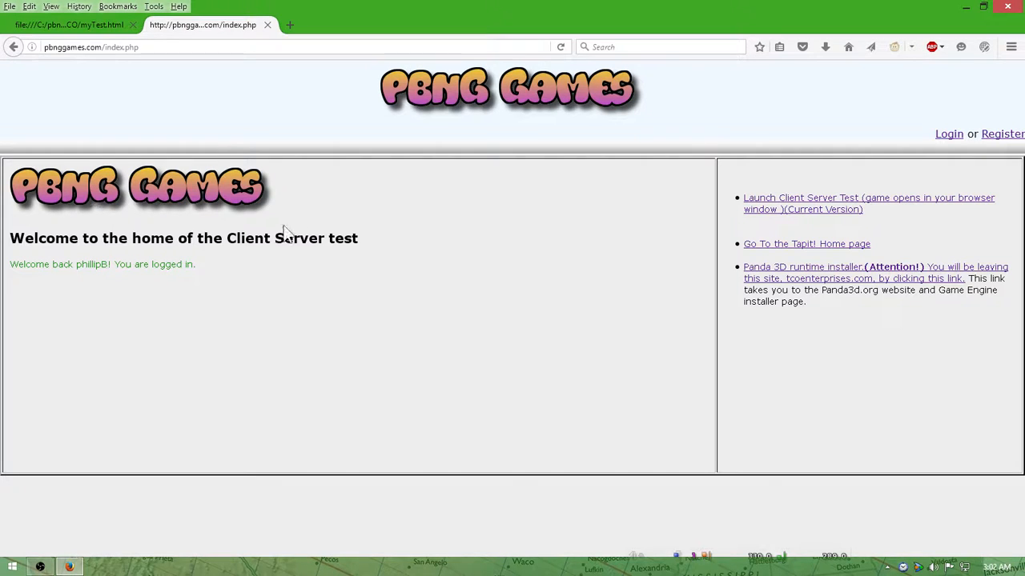
mouse_move(840, 142)
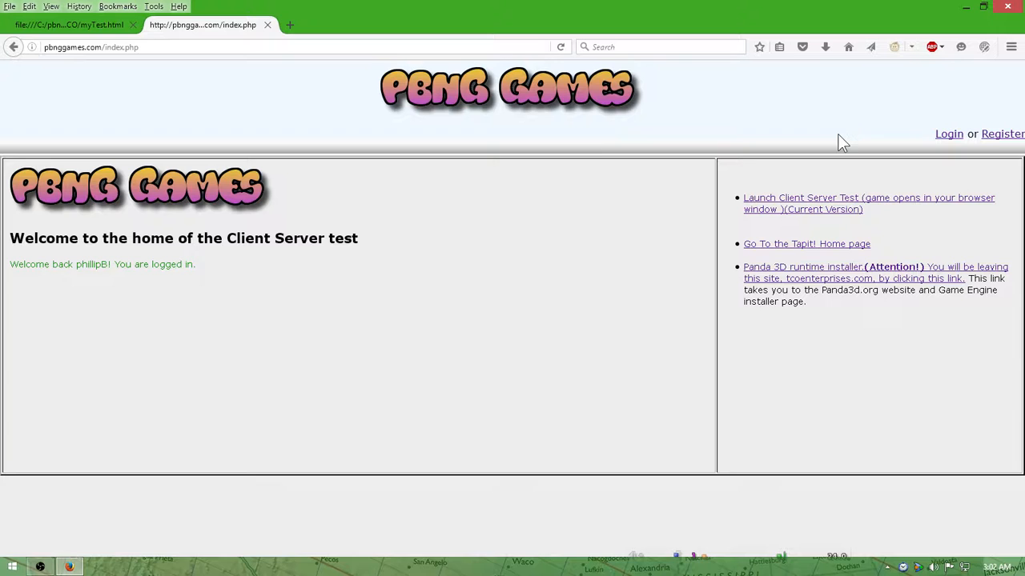
mouse_move(480, 153)
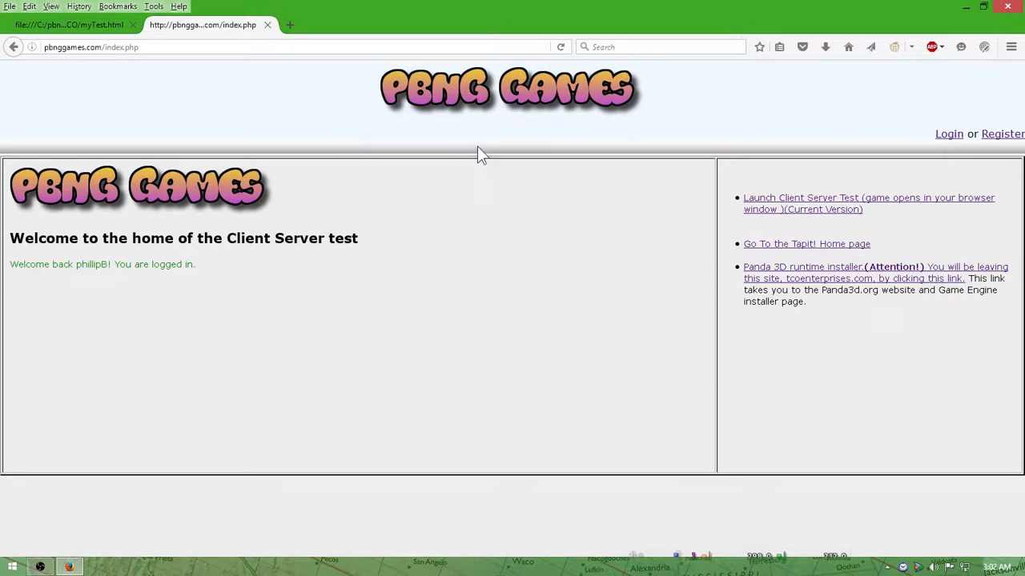
mouse_move(68, 26)
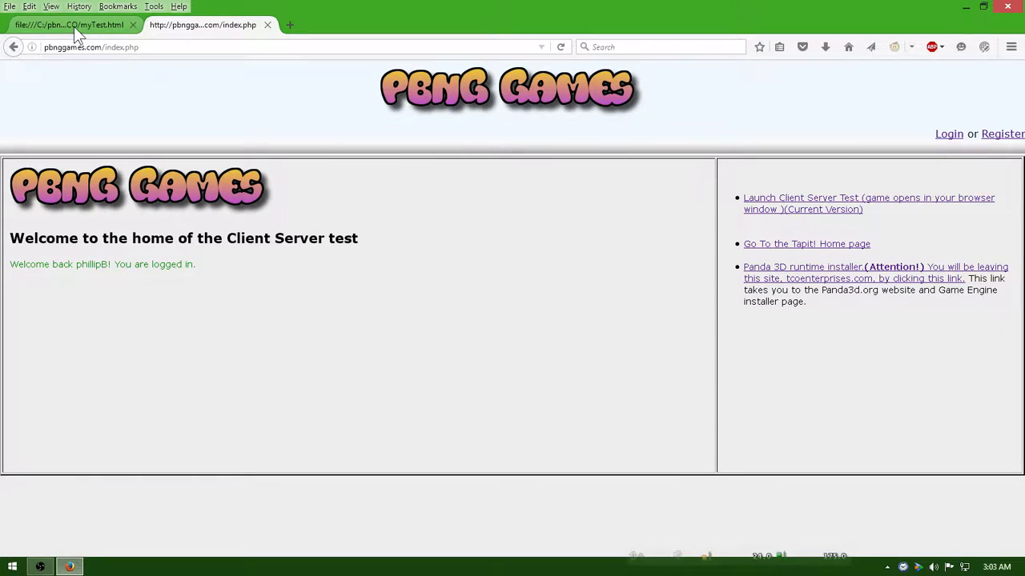
Enter the name phillipB on the game login page and launch, getting an invalid combination error.
left_click(67, 26)
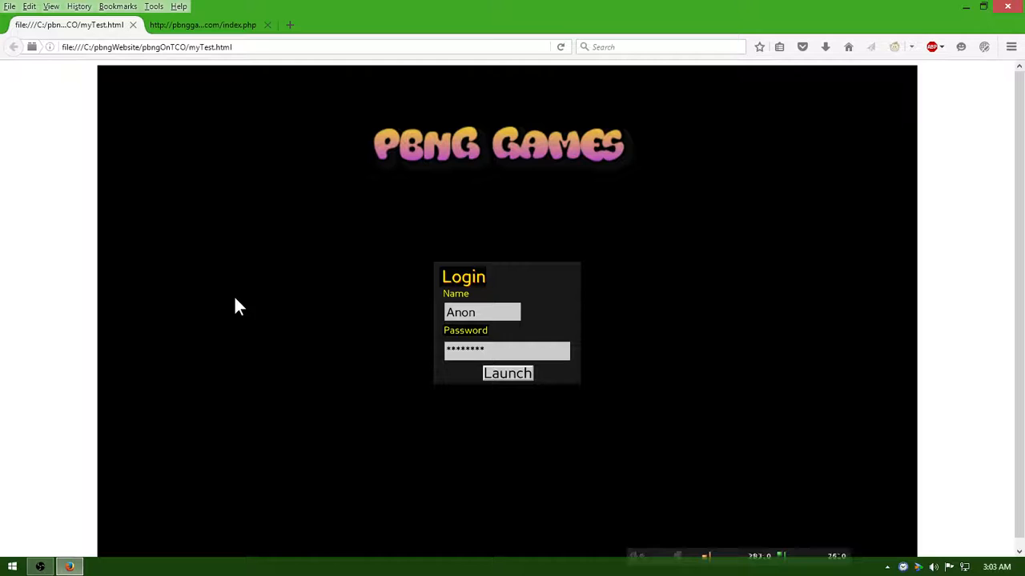
mouse_move(509, 323)
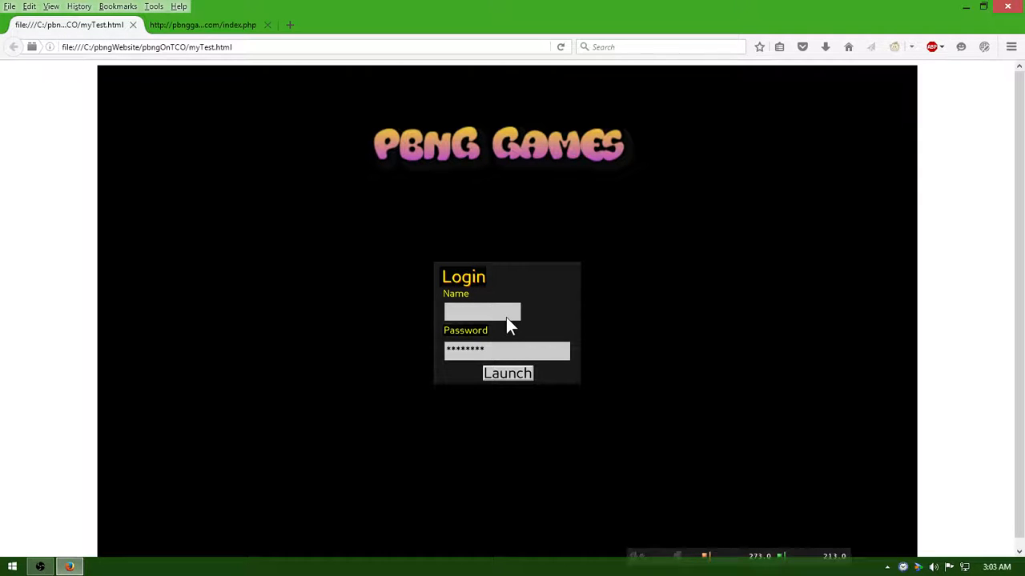
type("ph")
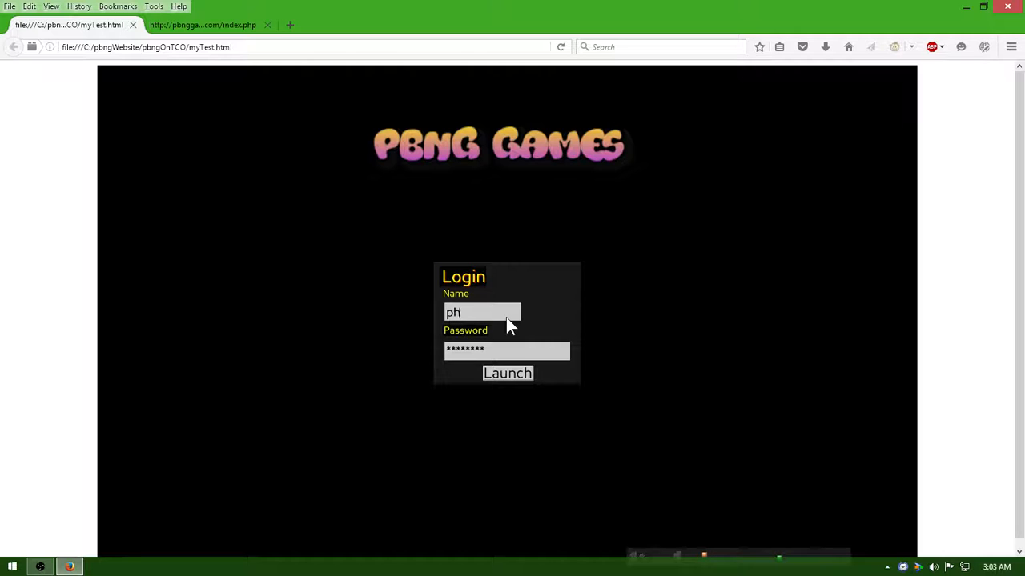
type("illip")
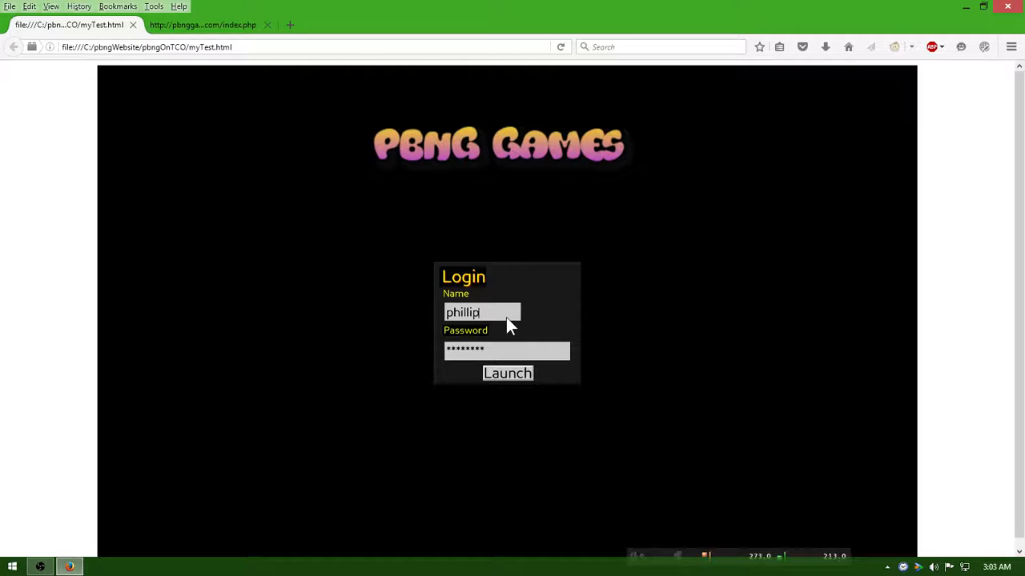
type("B")
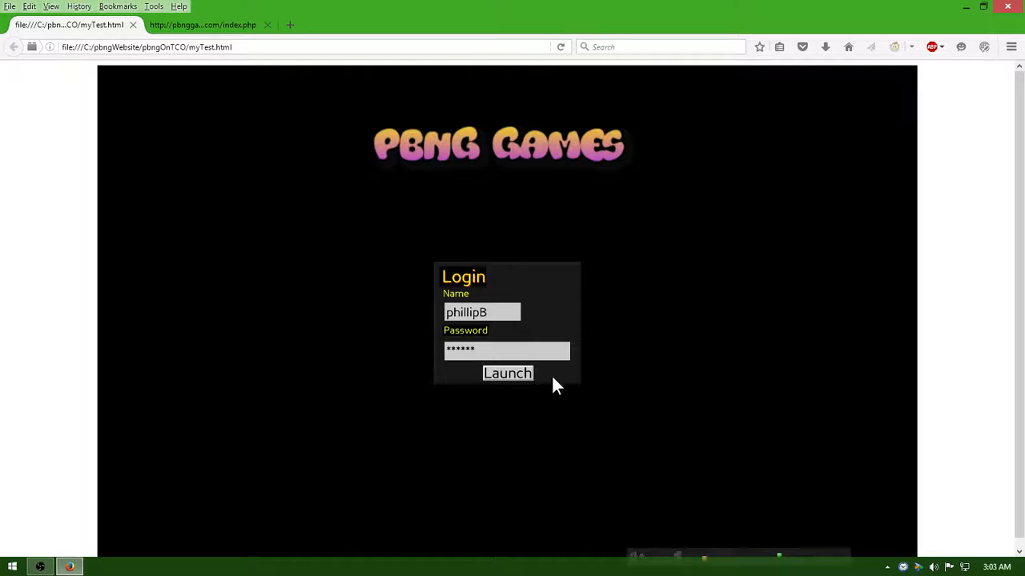
left_click(506, 373)
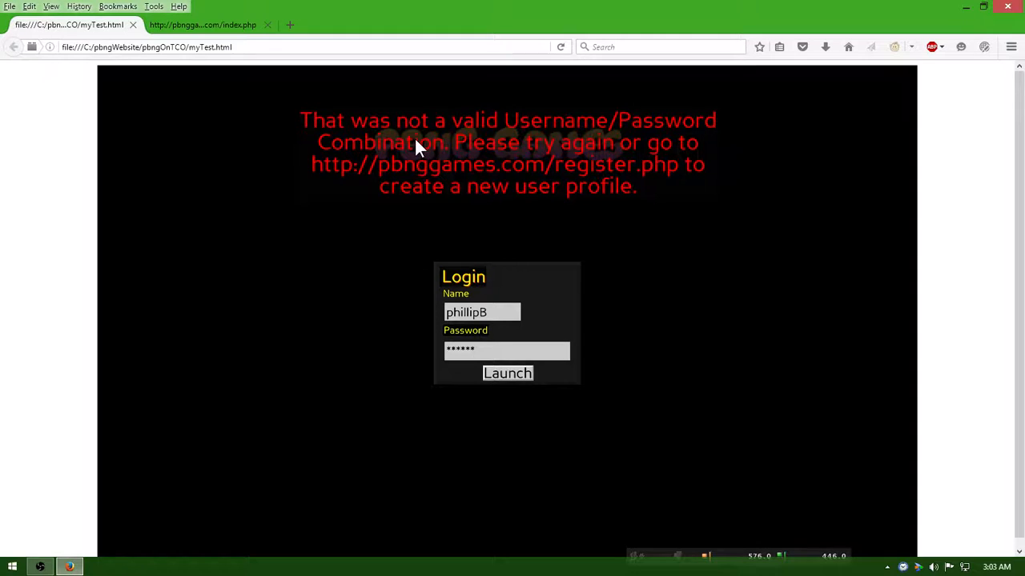
mouse_move(759, 365)
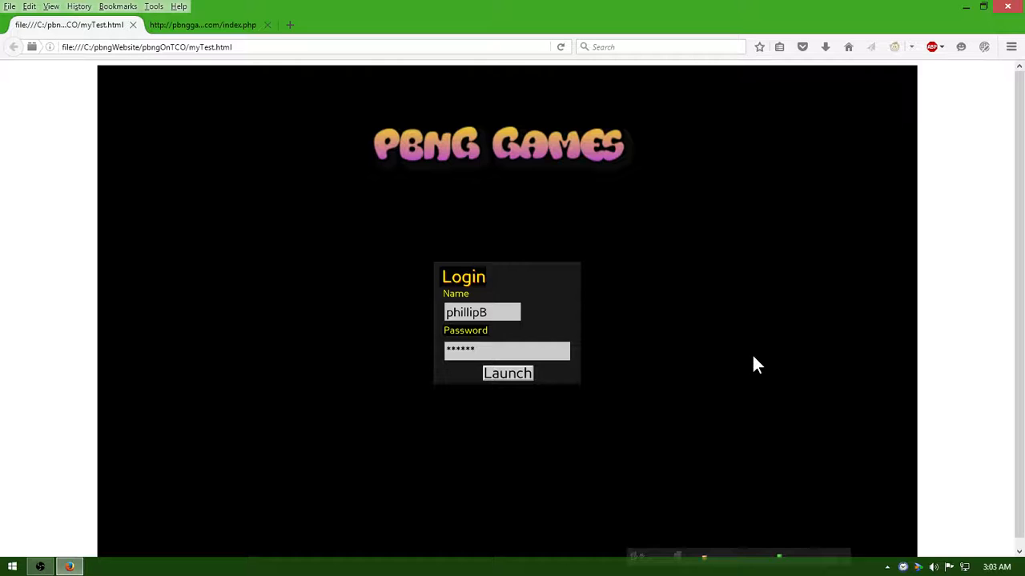
mouse_move(650, 335)
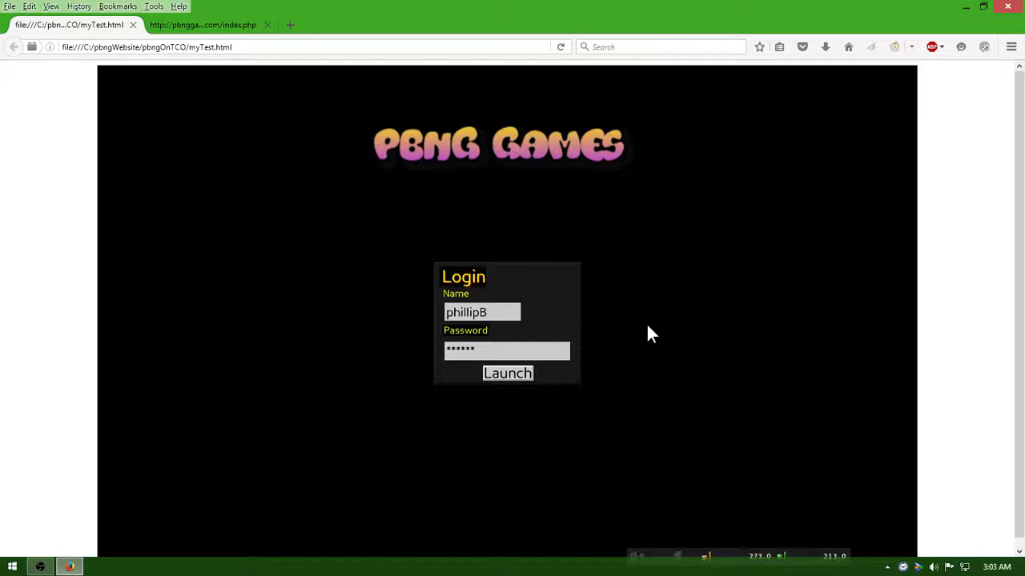
mouse_move(510, 352)
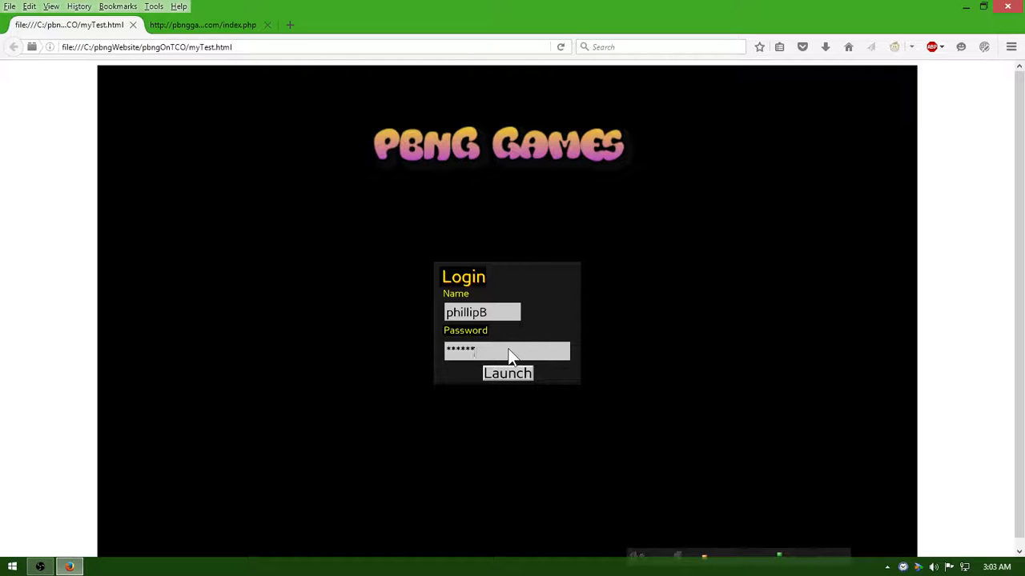
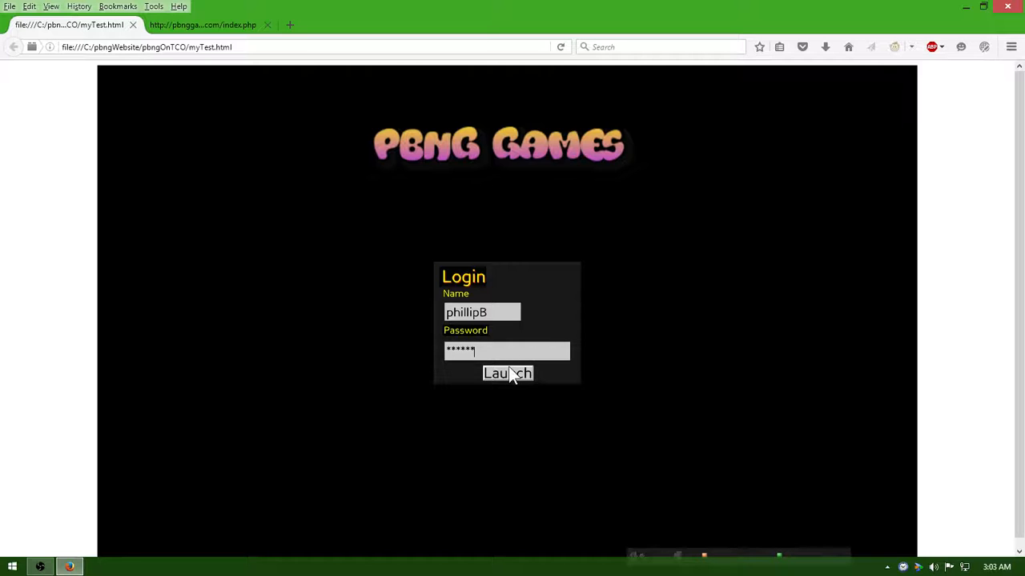
mouse_move(961, 362)
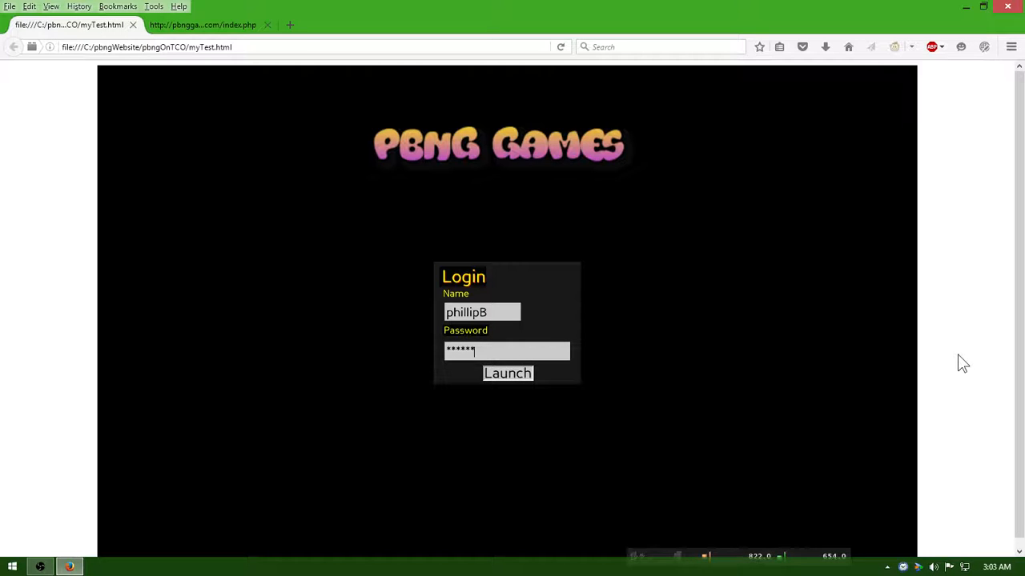
mouse_move(947, 394)
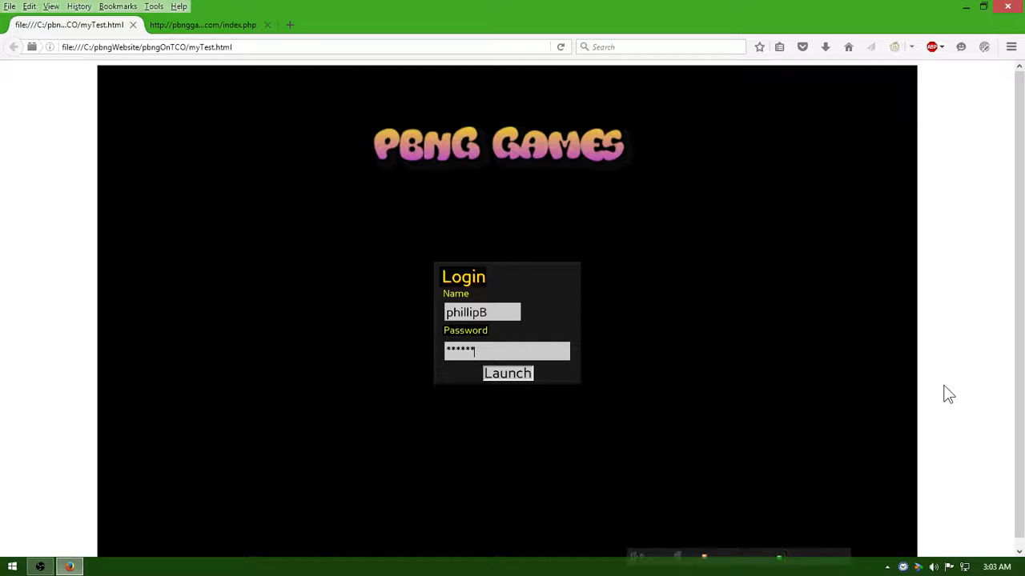
left_click(508, 373)
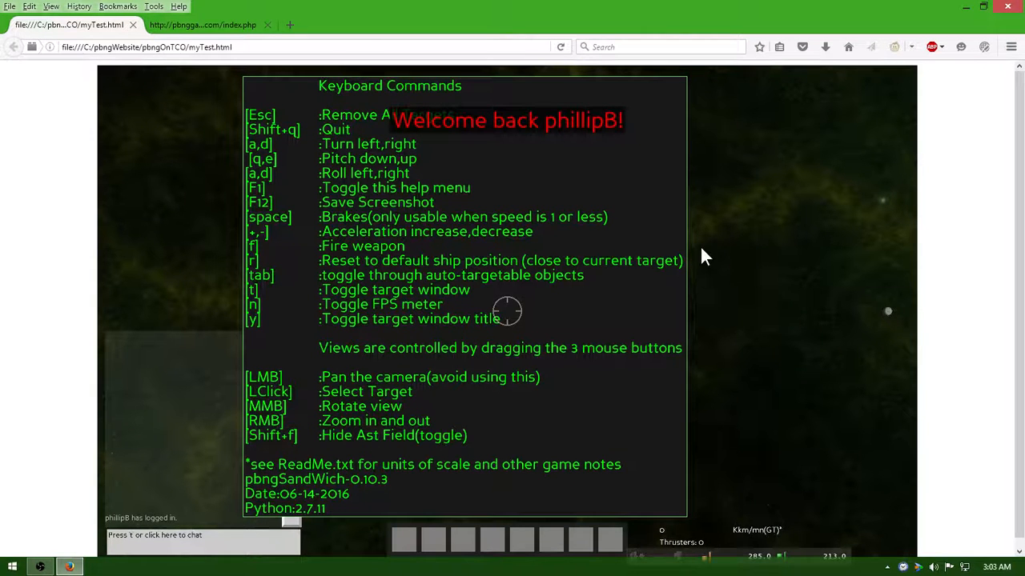
mouse_move(275, 503)
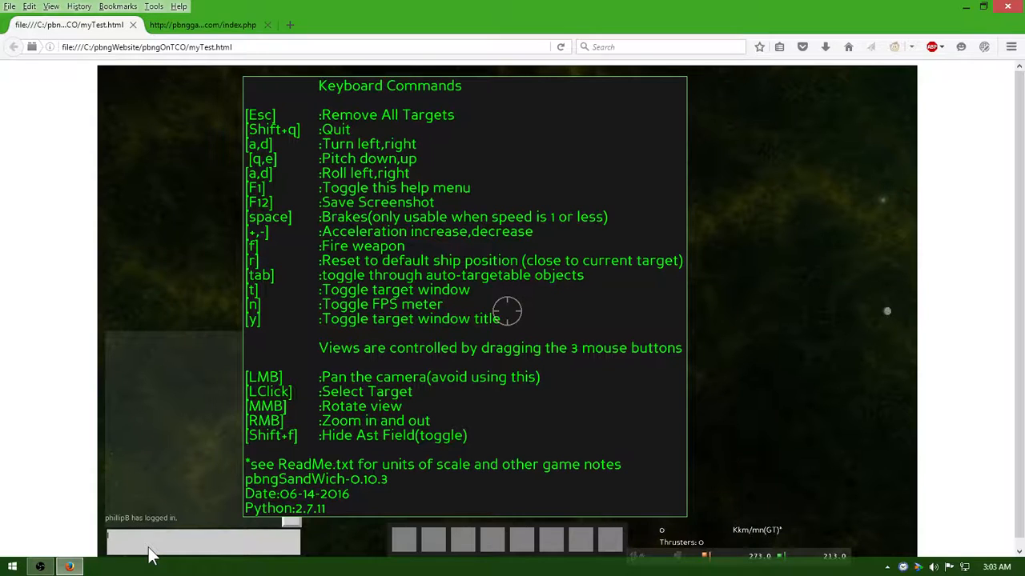
mouse_move(233, 522)
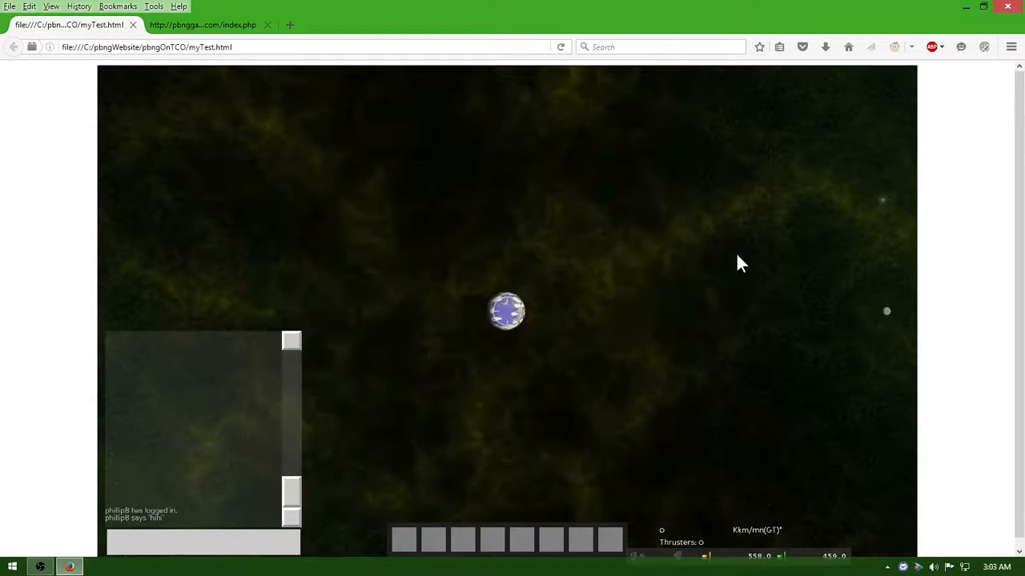
mouse_move(574, 270)
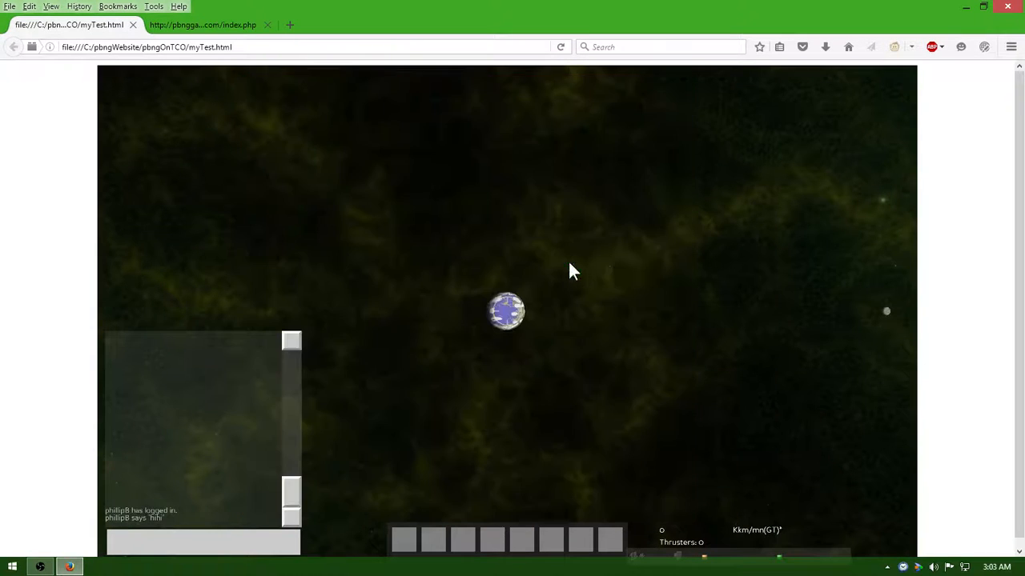
mouse_move(537, 254)
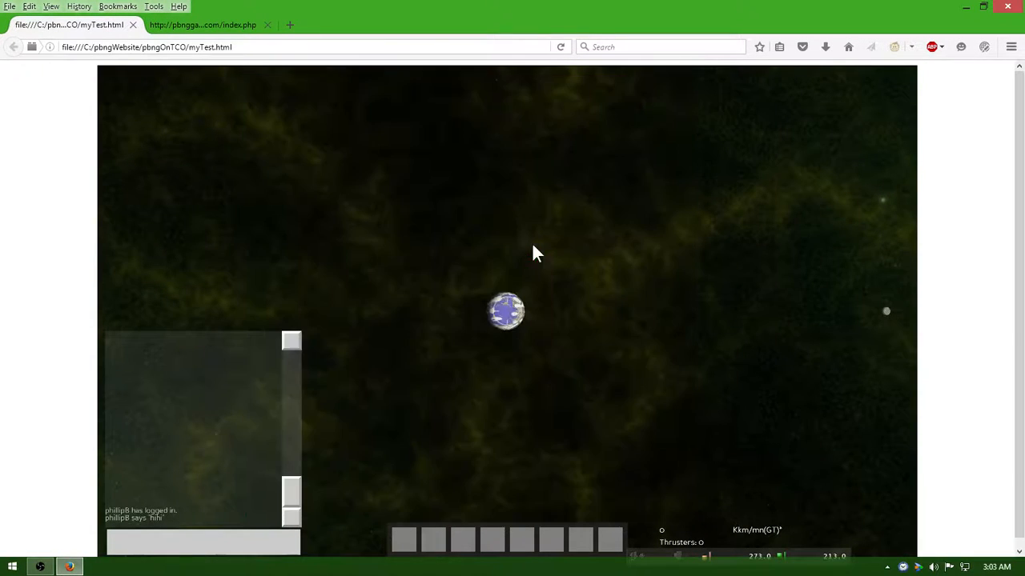
mouse_move(653, 135)
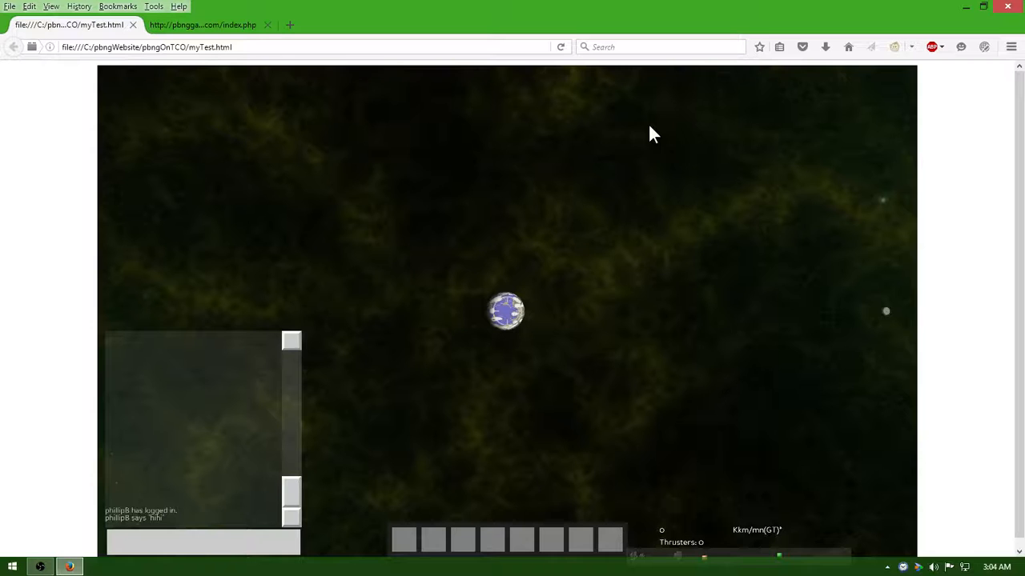
mouse_move(625, 217)
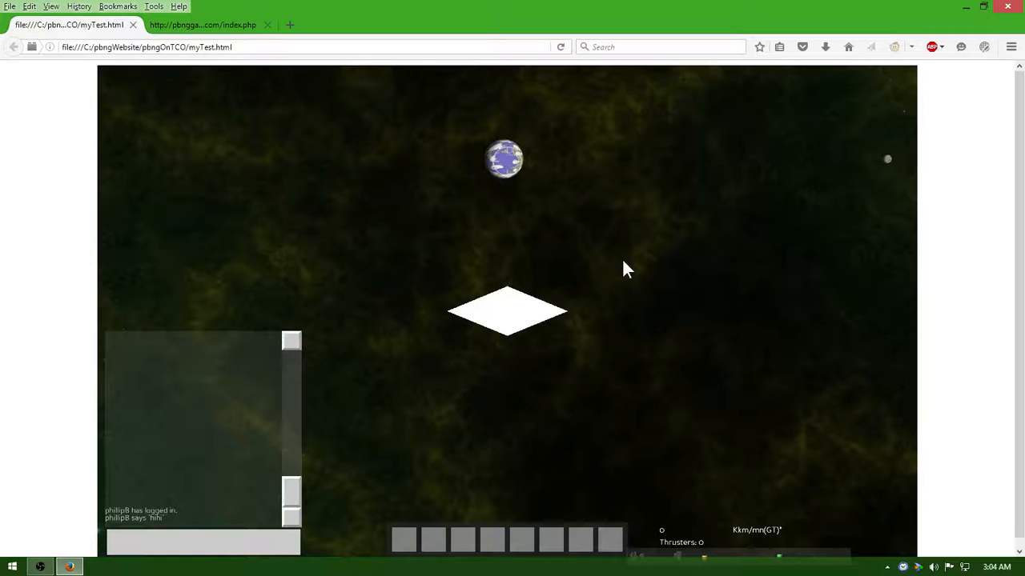
mouse_move(618, 349)
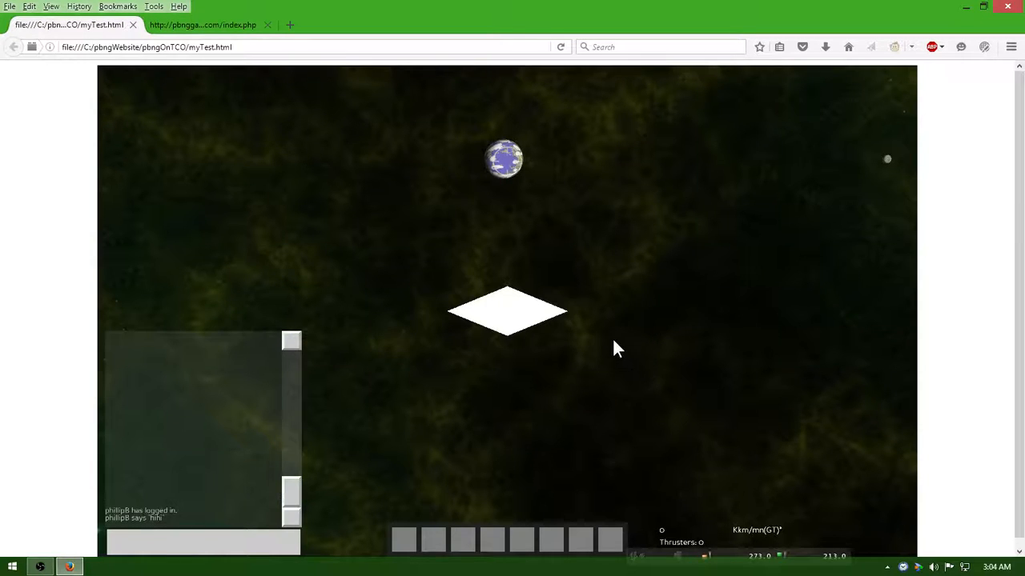
mouse_move(608, 377)
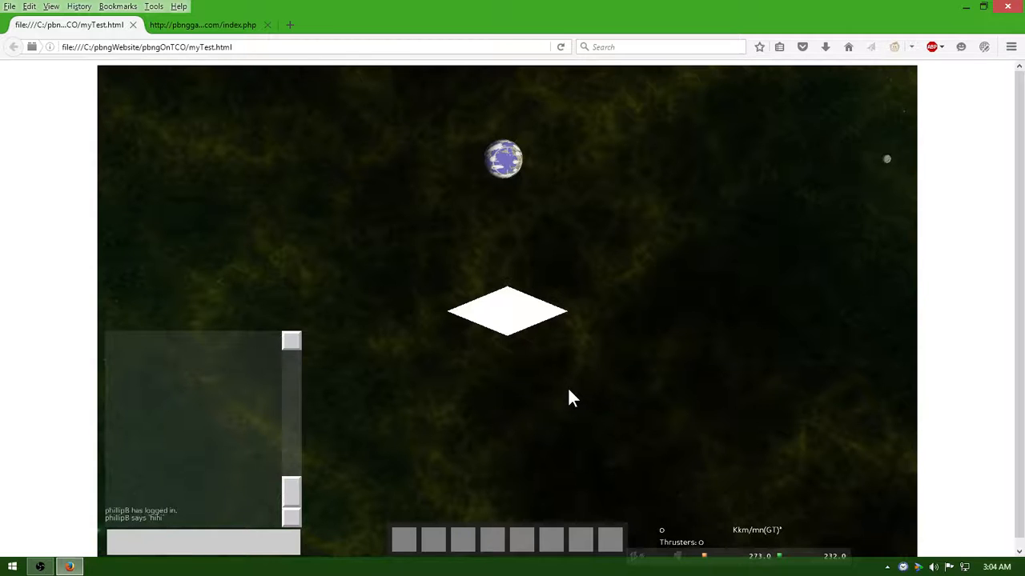
mouse_move(589, 408)
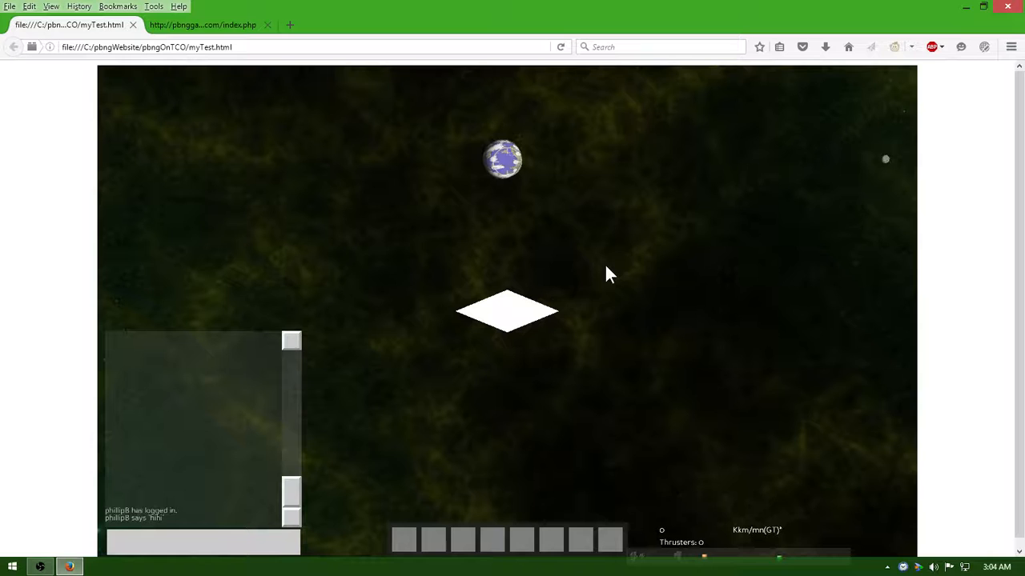
mouse_move(577, 357)
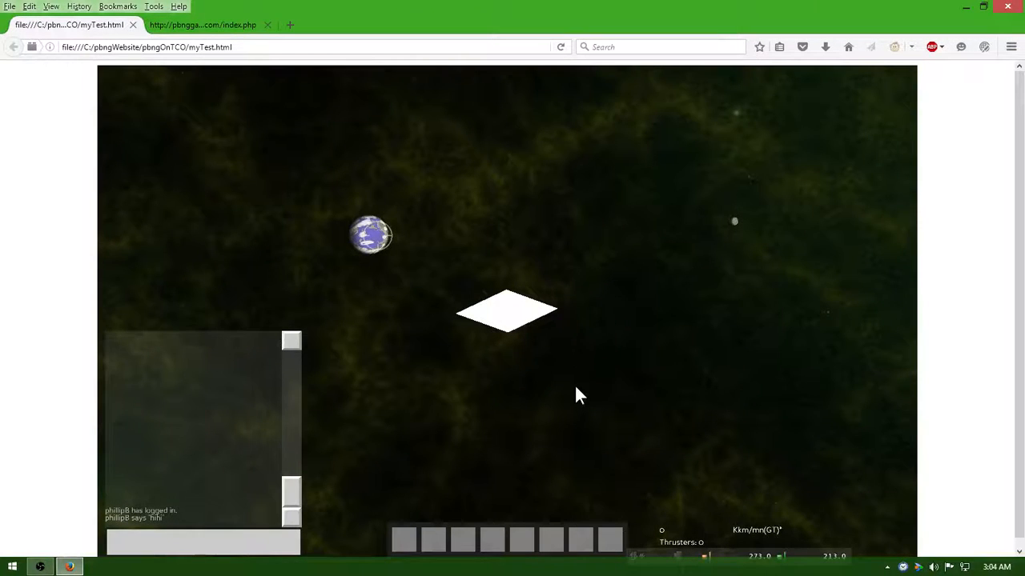
mouse_move(624, 355)
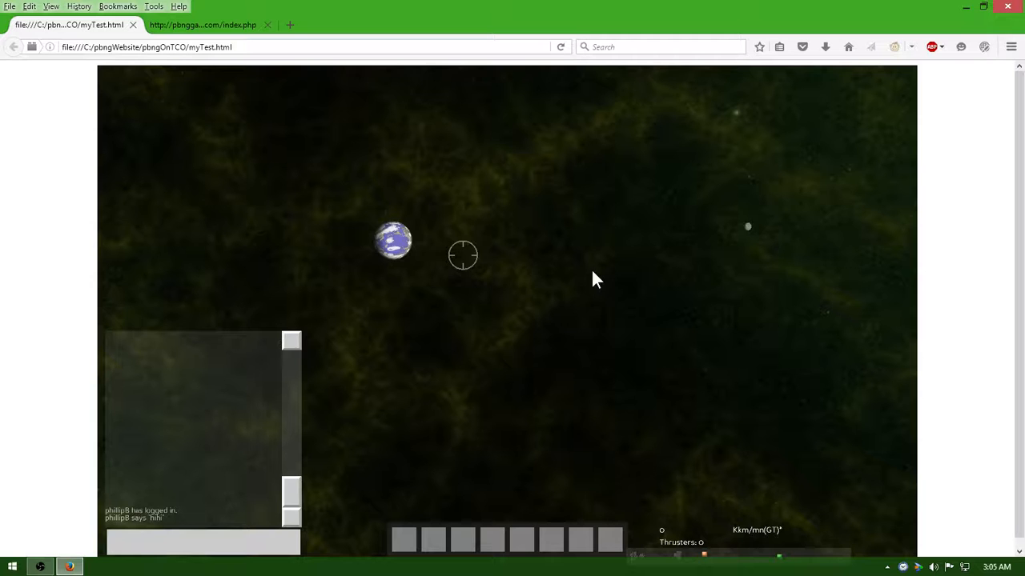
mouse_move(456, 269)
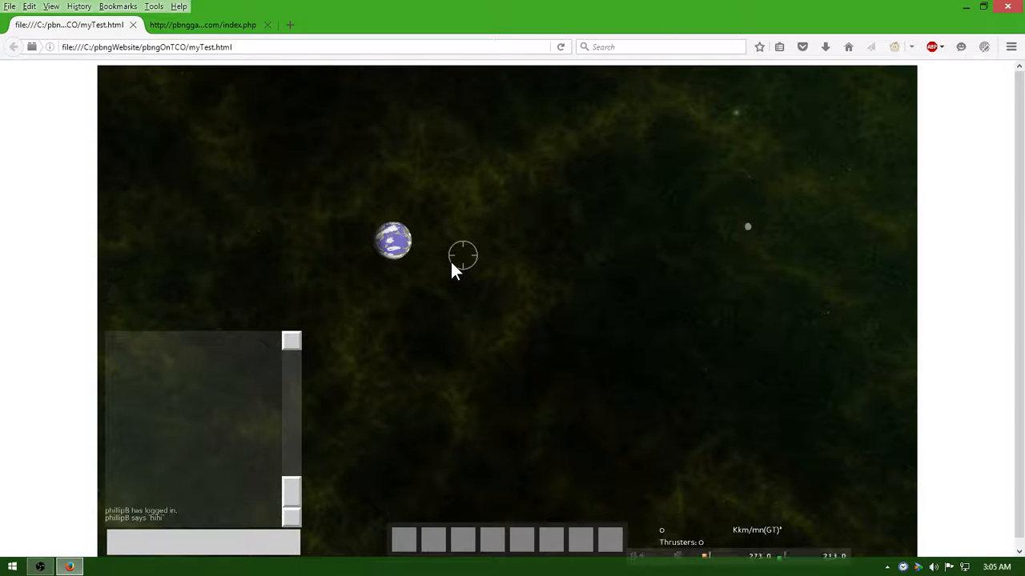
mouse_move(768, 234)
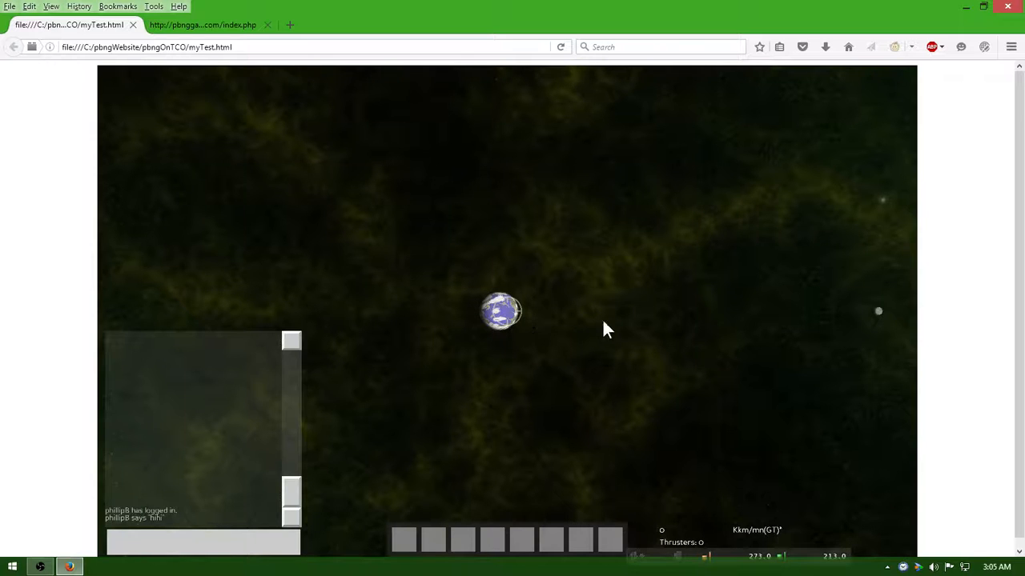
mouse_move(664, 324)
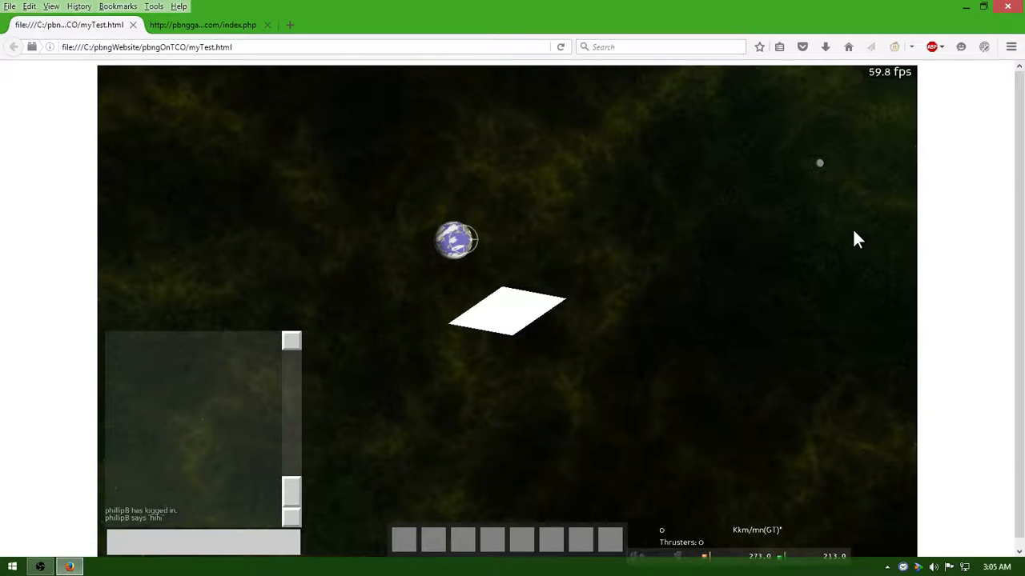
mouse_move(849, 120)
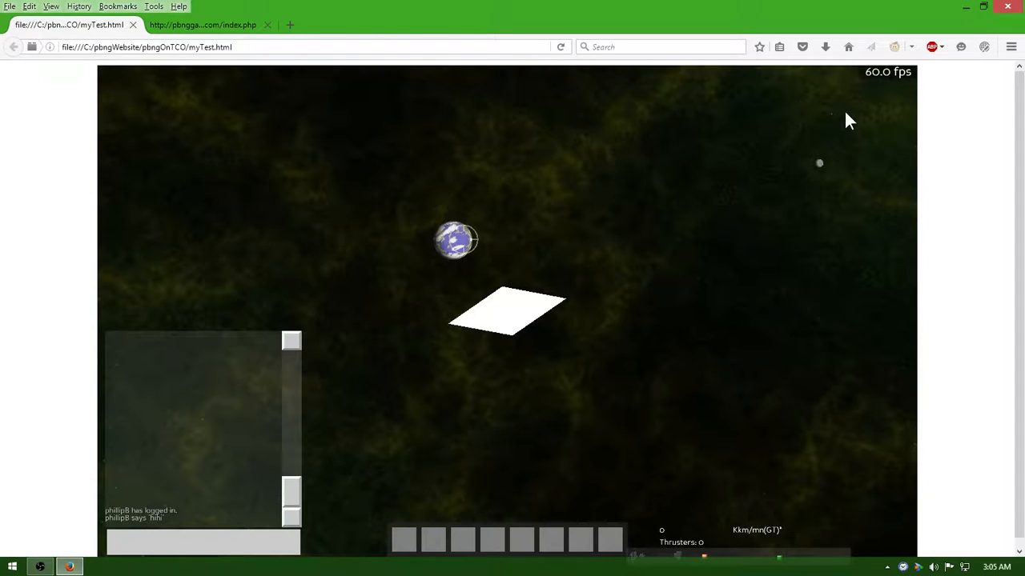
mouse_move(953, 131)
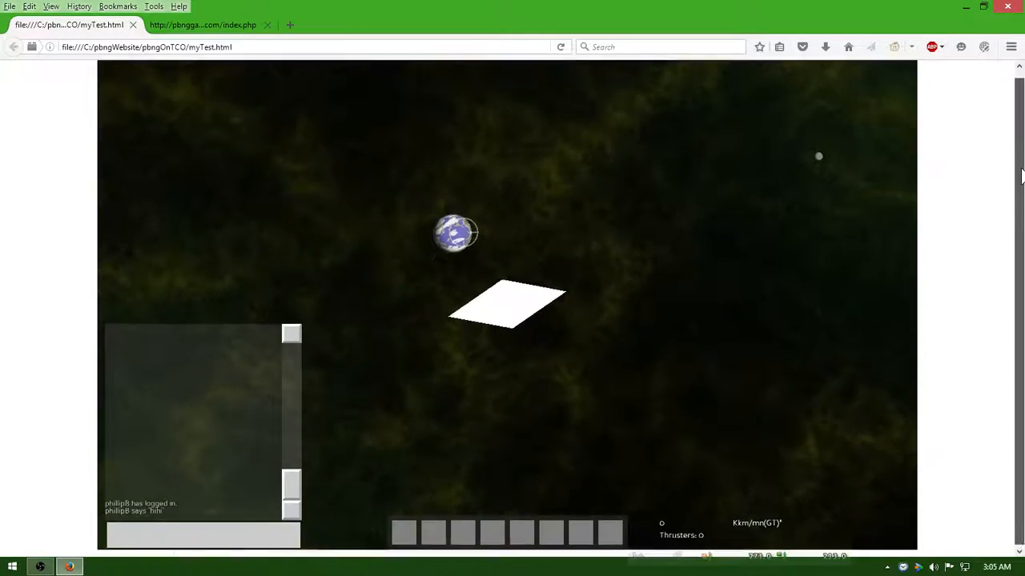
mouse_move(839, 174)
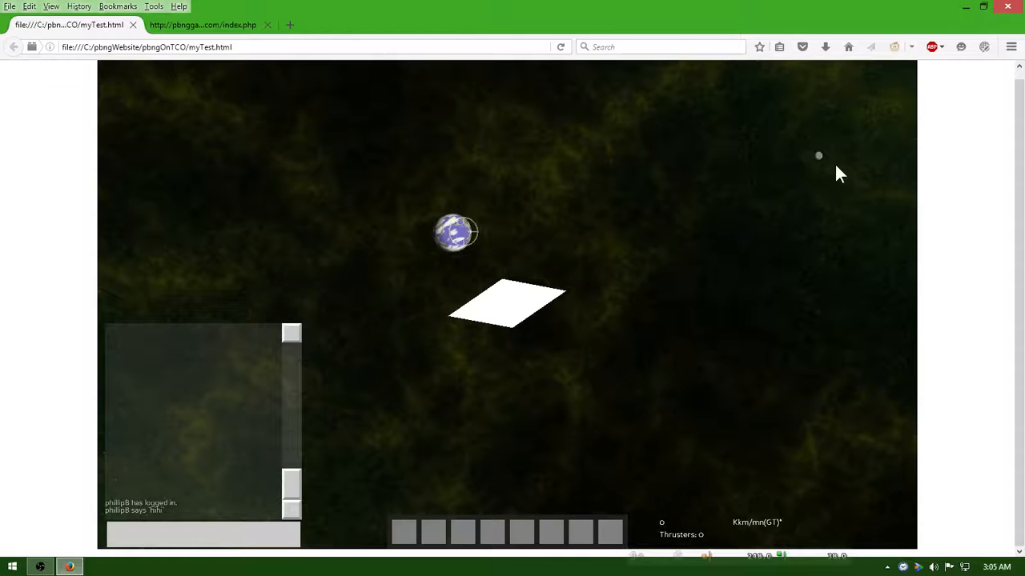
mouse_move(782, 164)
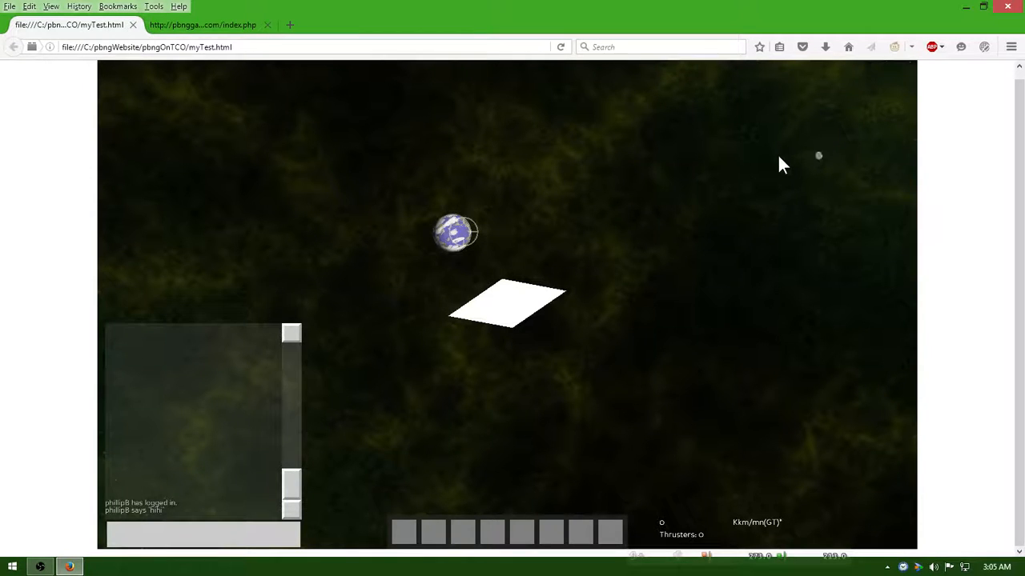
mouse_move(454, 232)
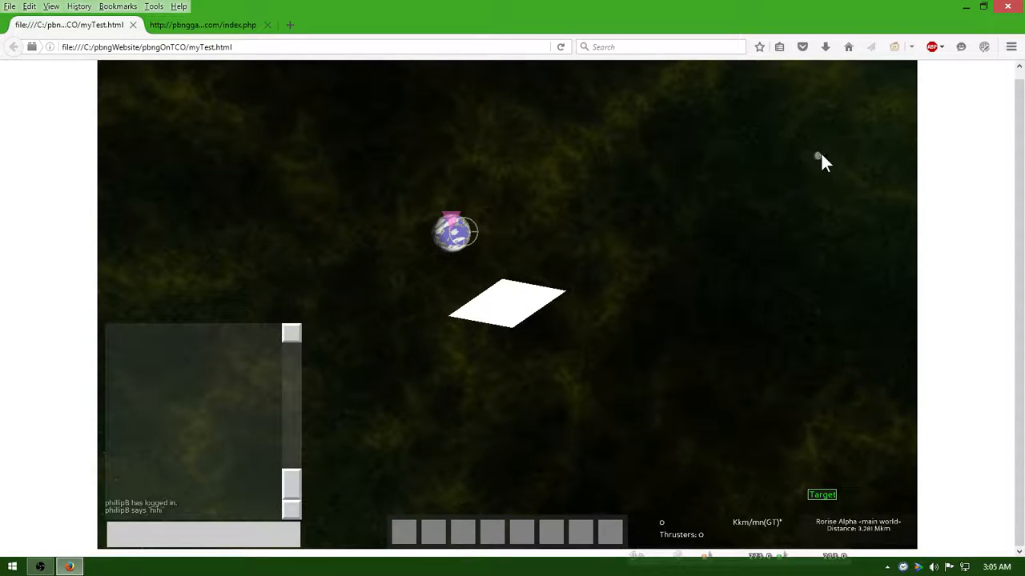
Target the distant gas giant so its distance readout appears.
left_click(456, 233)
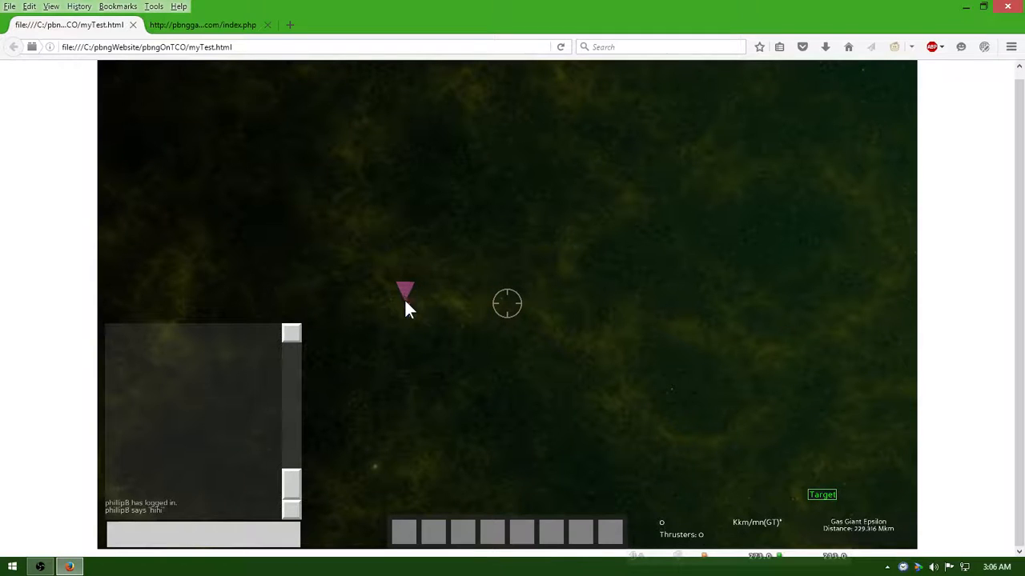
mouse_move(695, 513)
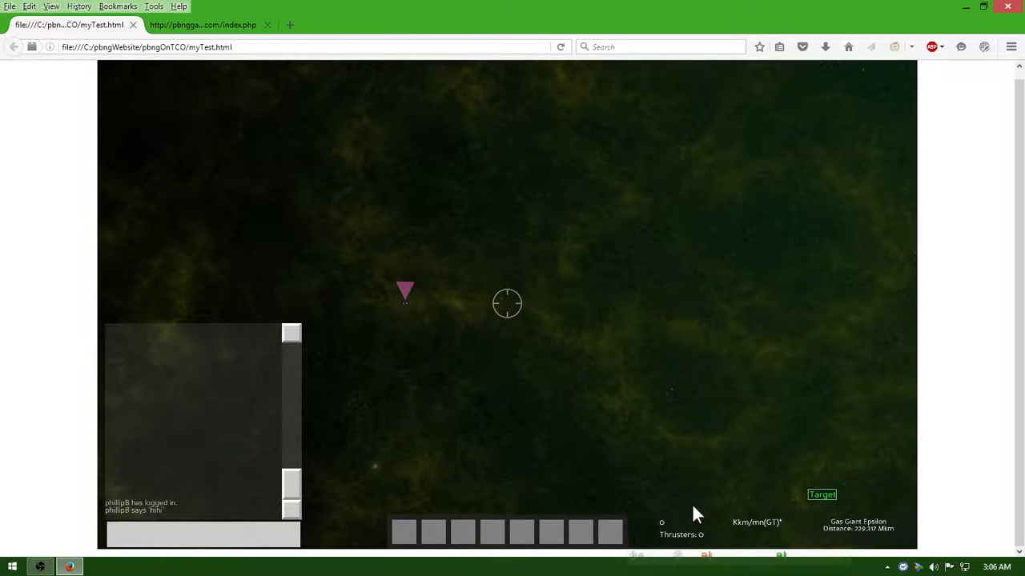
mouse_move(851, 547)
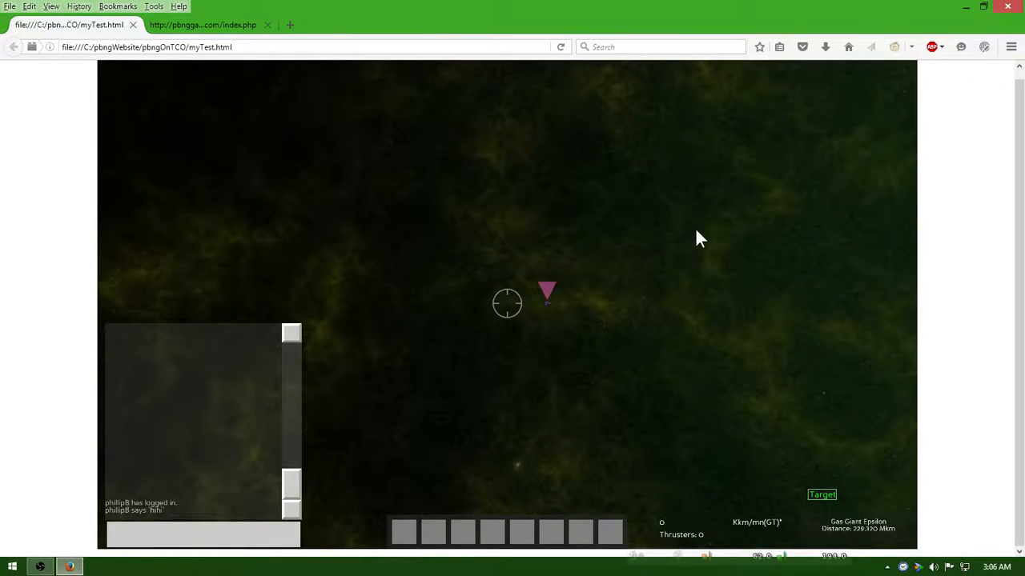
mouse_move(625, 265)
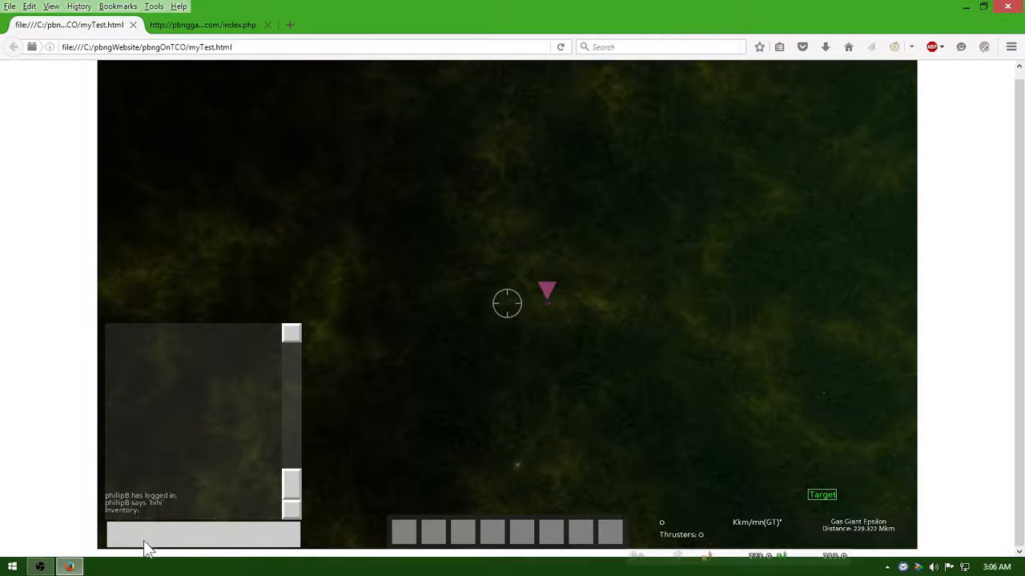
mouse_move(694, 368)
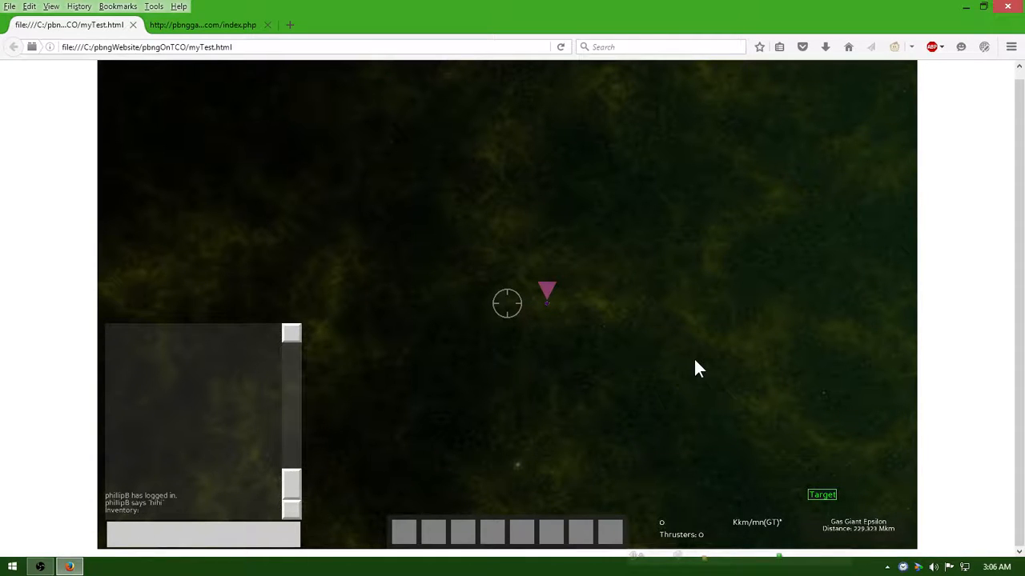
mouse_move(560, 389)
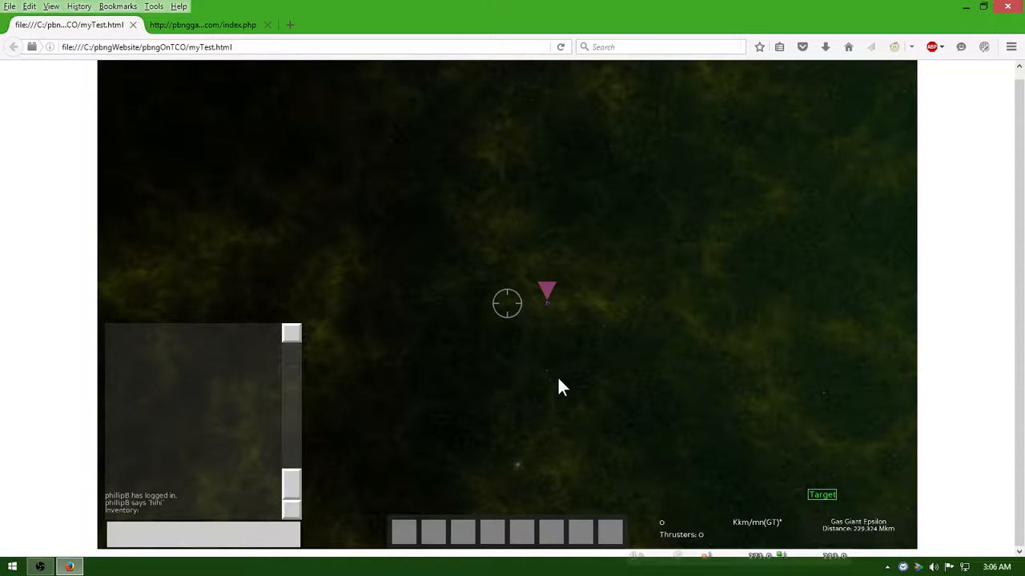
mouse_move(680, 285)
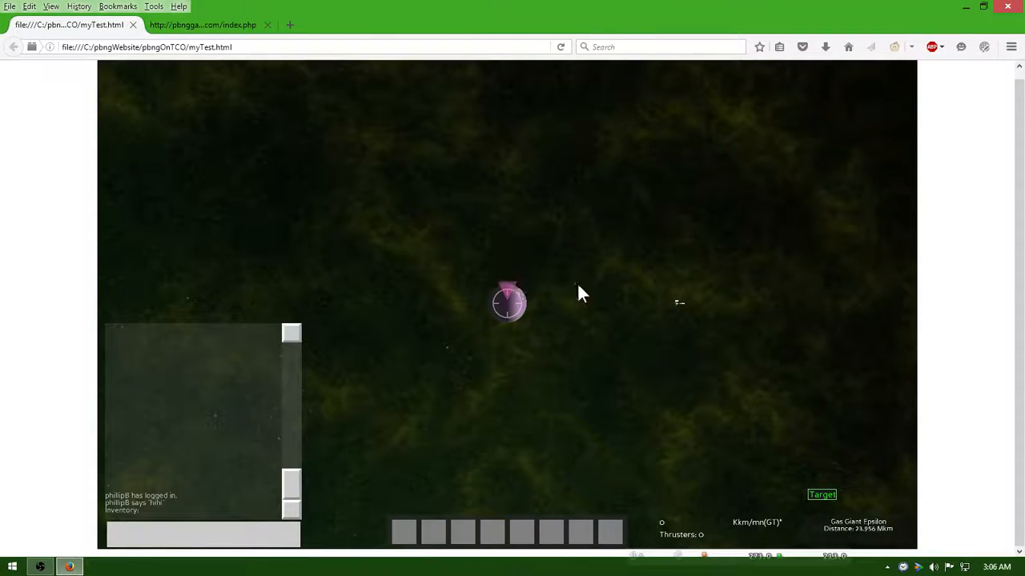
mouse_move(616, 308)
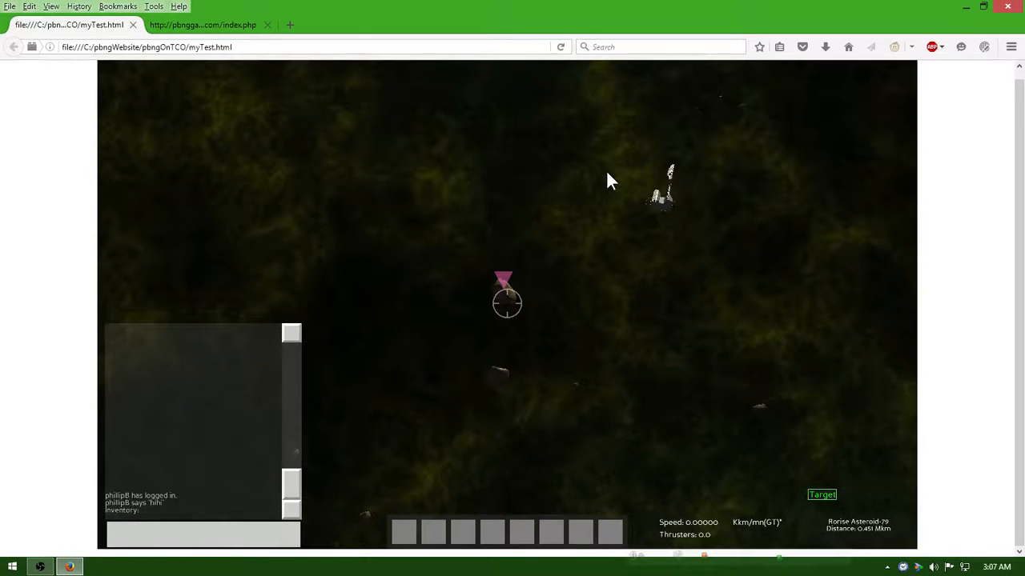
mouse_move(520, 120)
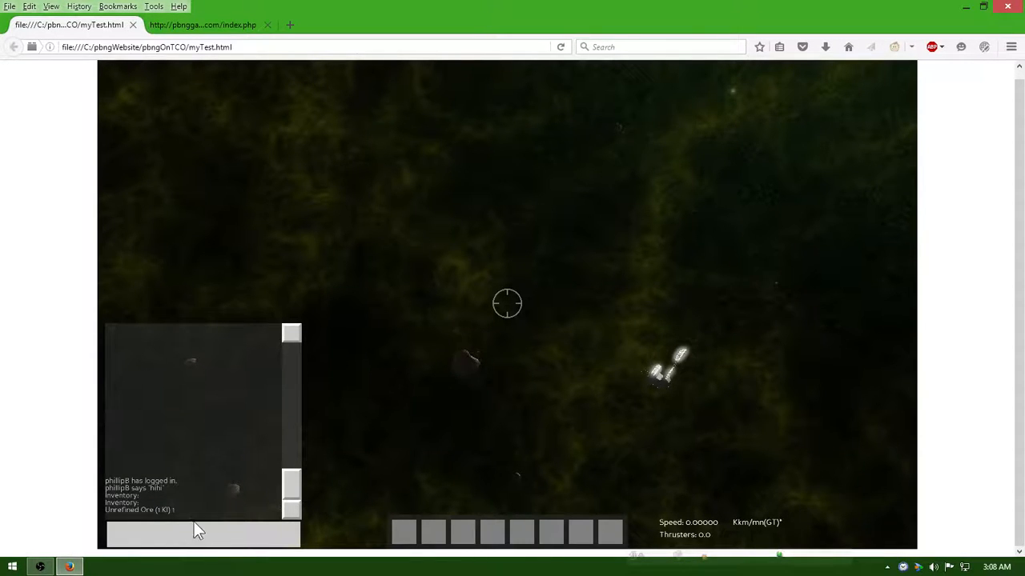
mouse_move(467, 303)
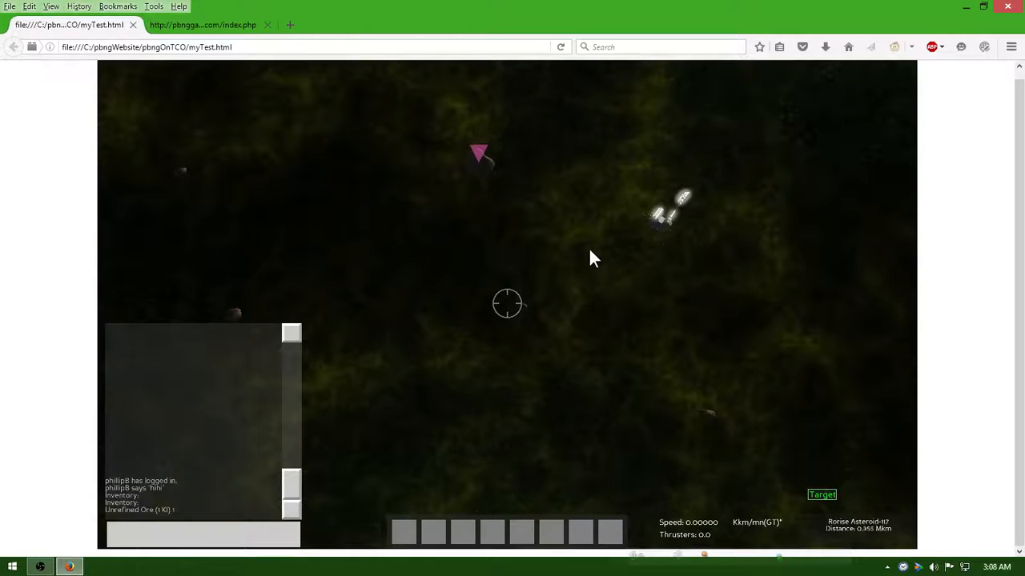
mouse_move(490, 189)
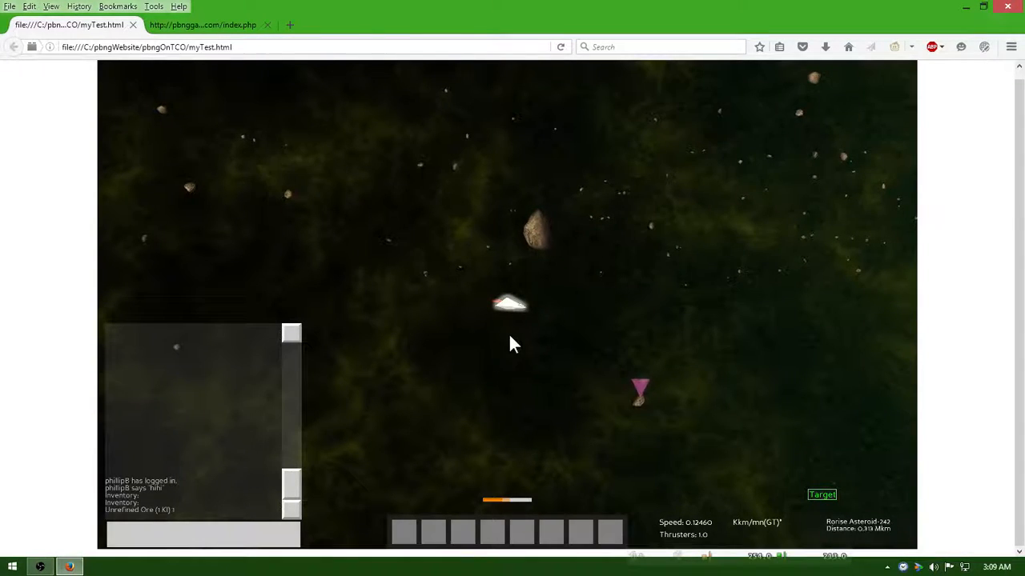
mouse_move(288, 154)
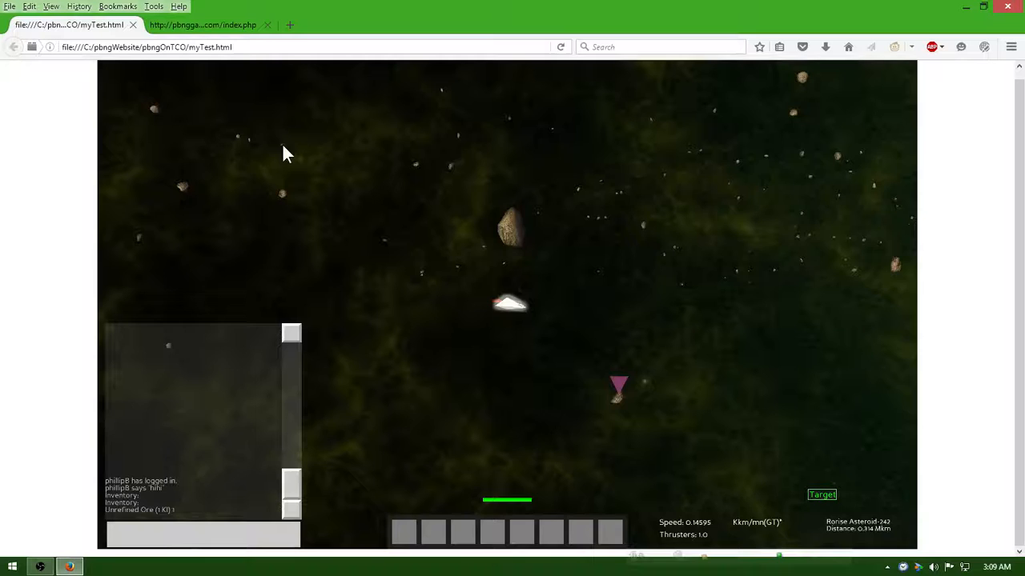